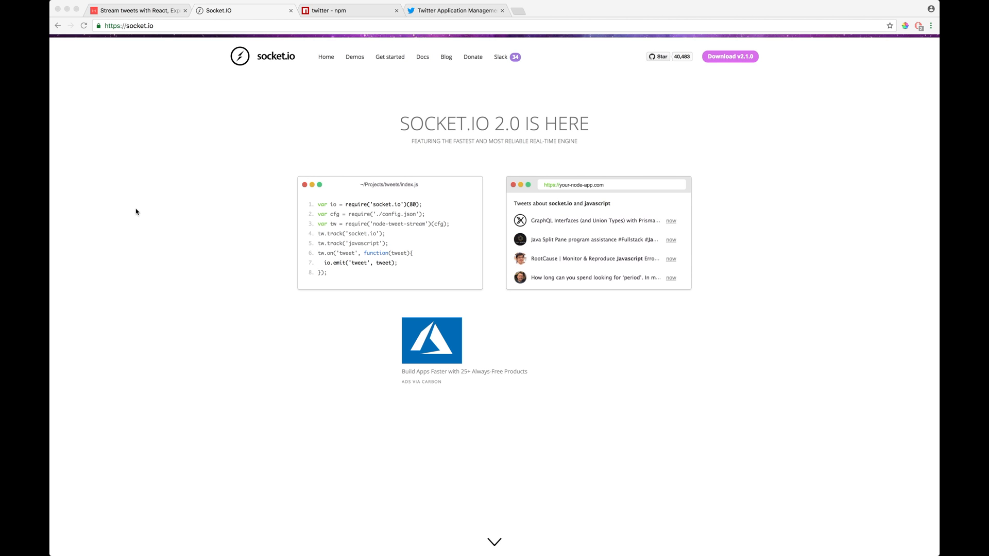
mouse_move(282, 204)
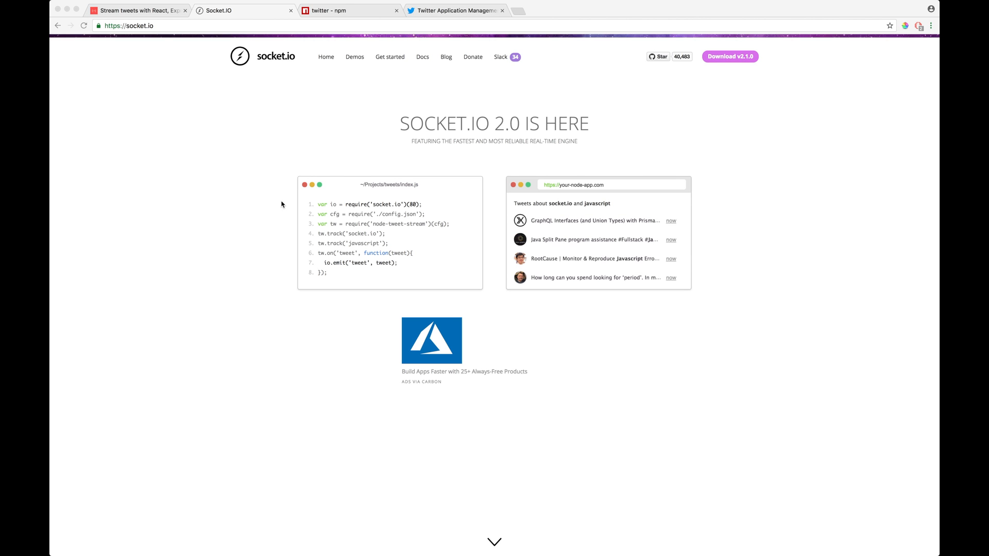
mouse_move(661, 211)
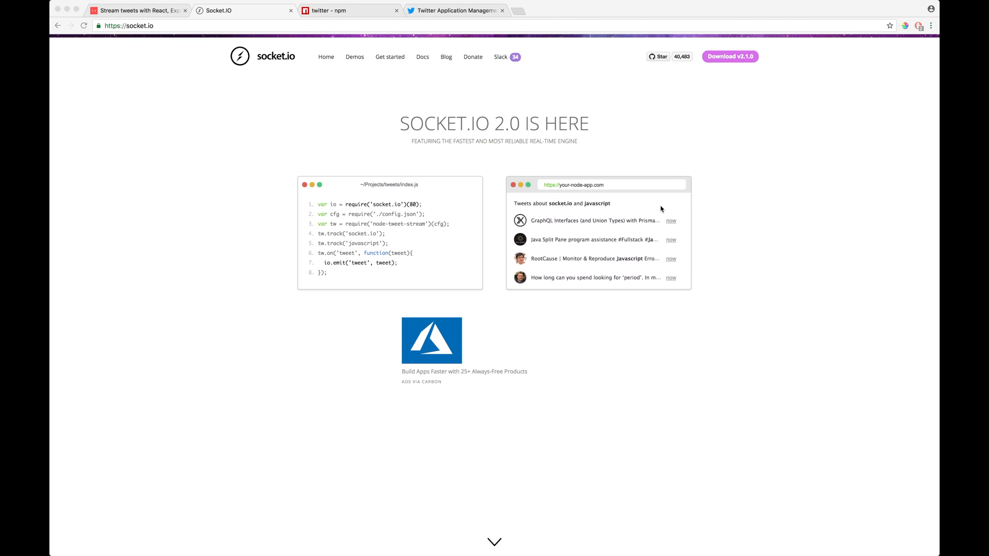
mouse_move(669, 211)
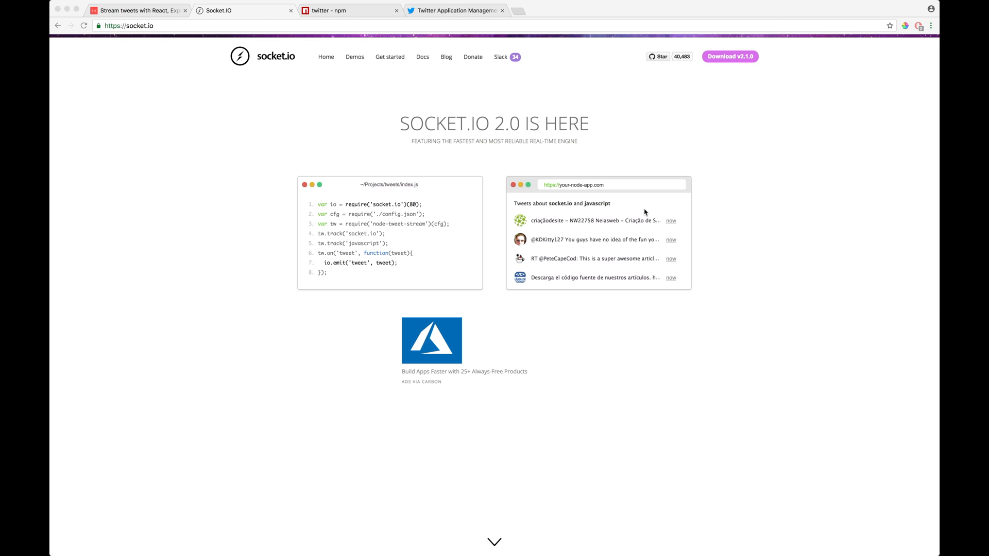
mouse_move(371, 10)
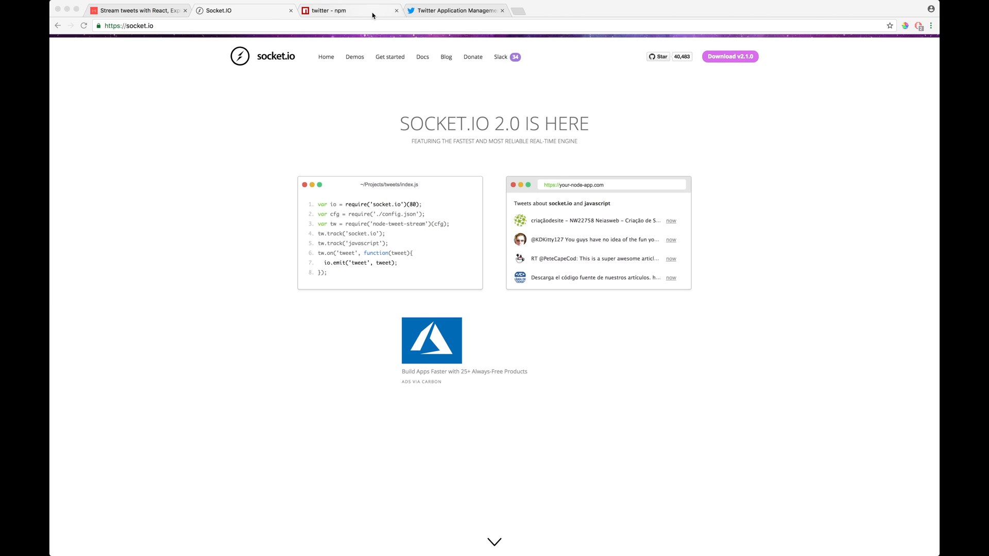
- Read the twitter npm readme's authentication, requests and REST API sections, returning to the top
click(346, 10)
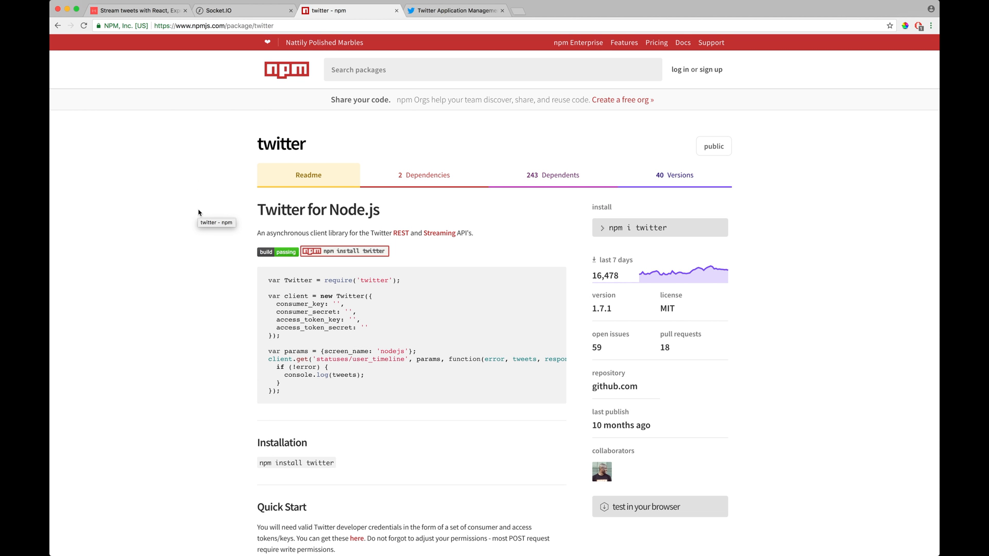
mouse_move(169, 260)
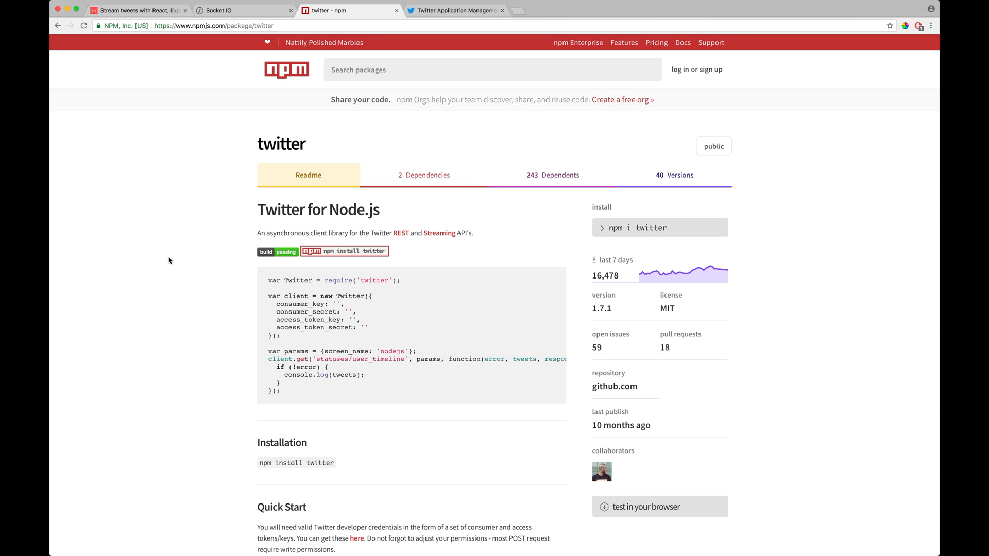
mouse_move(163, 322)
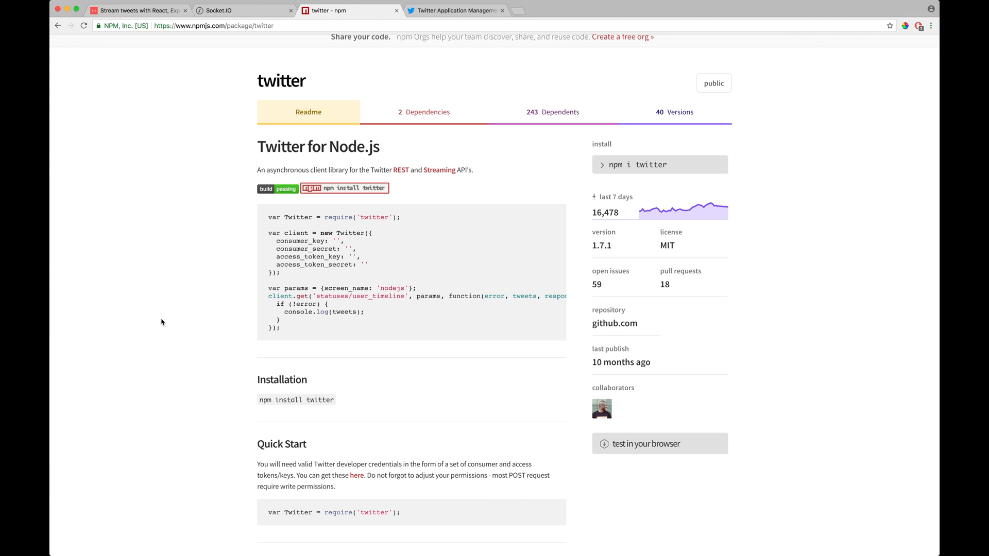
scroll(down, 3)
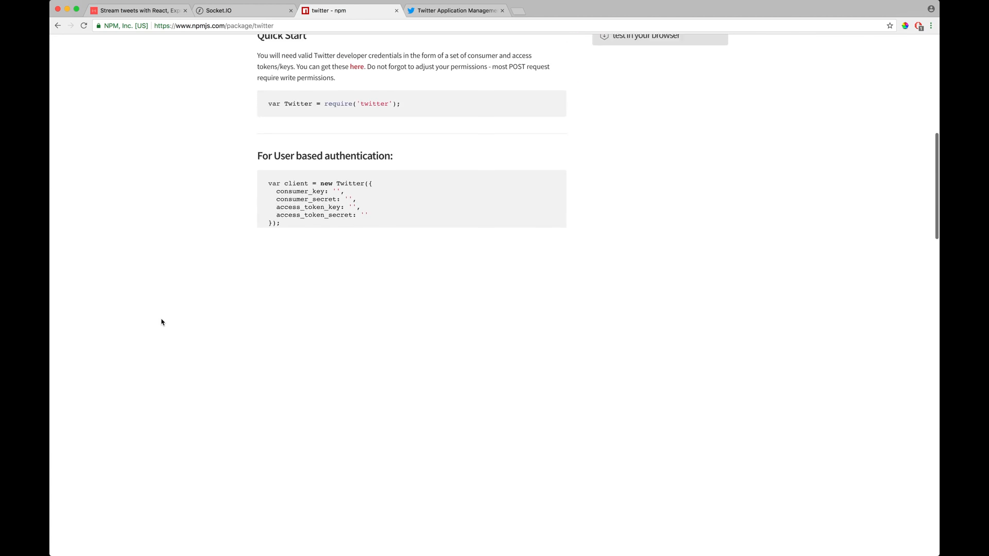
scroll(down, 3)
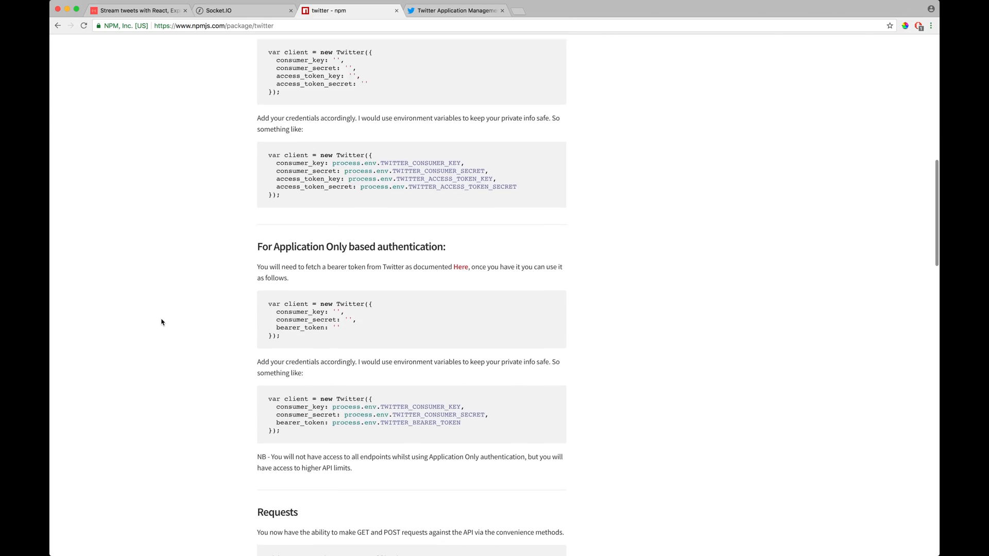
scroll(up, 3)
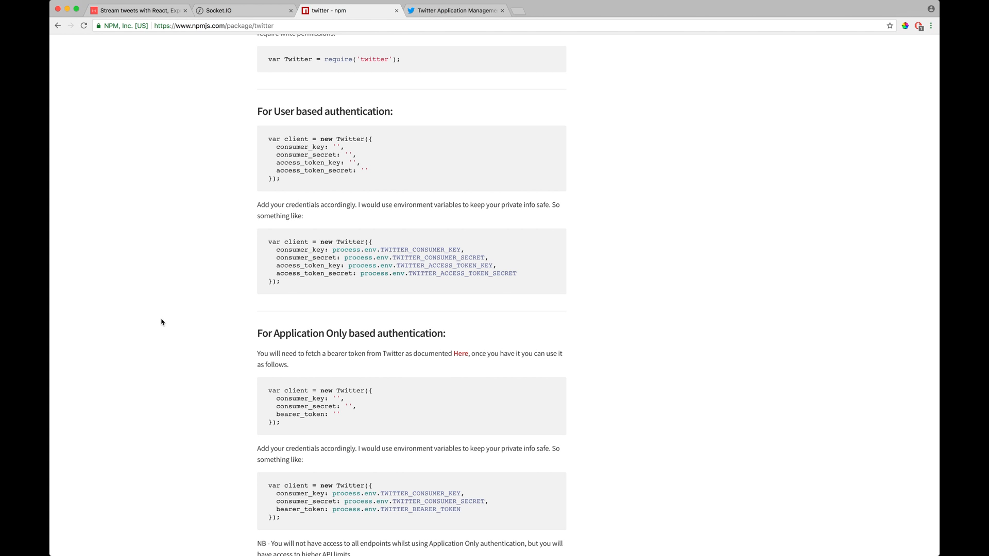
scroll(down, 3)
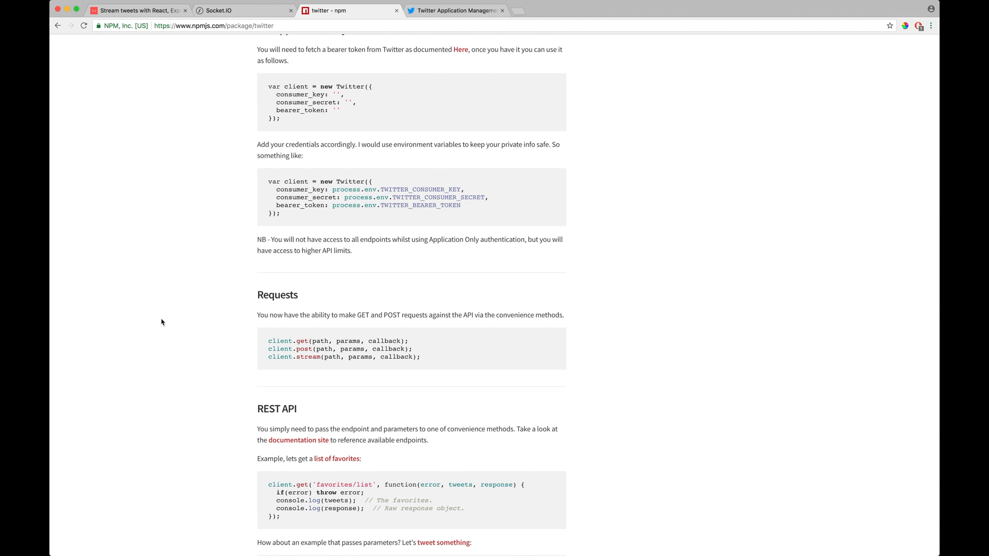
scroll(up, 3)
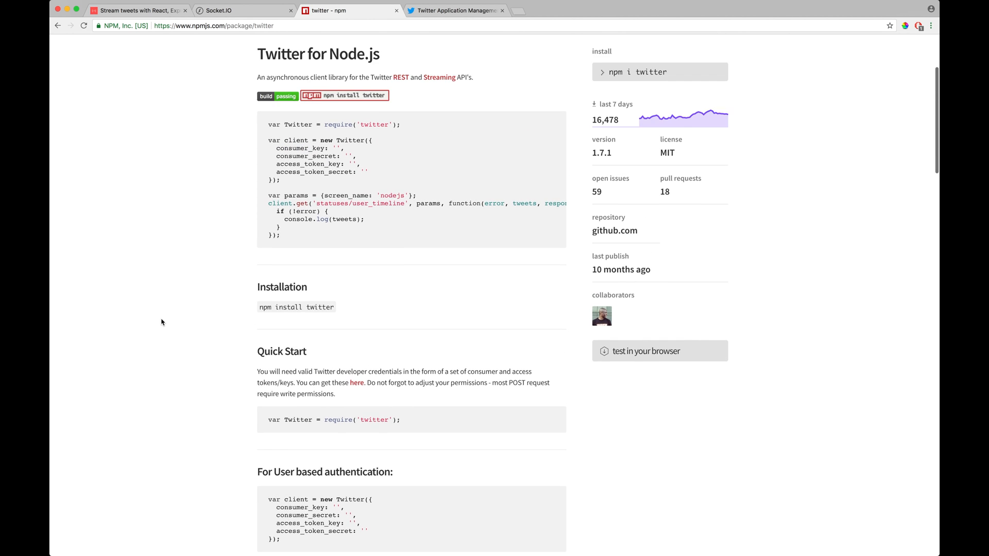
scroll(up, 3)
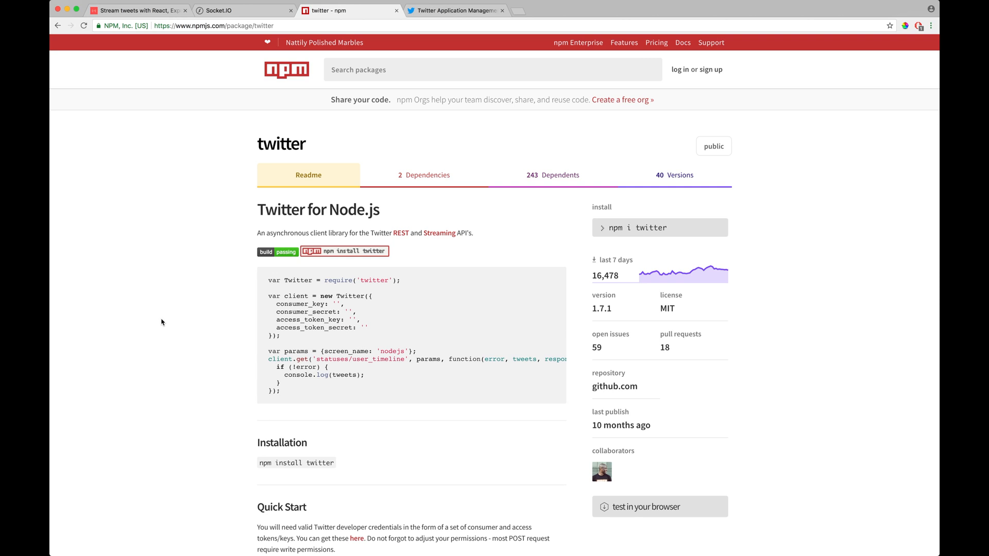
mouse_move(416, 112)
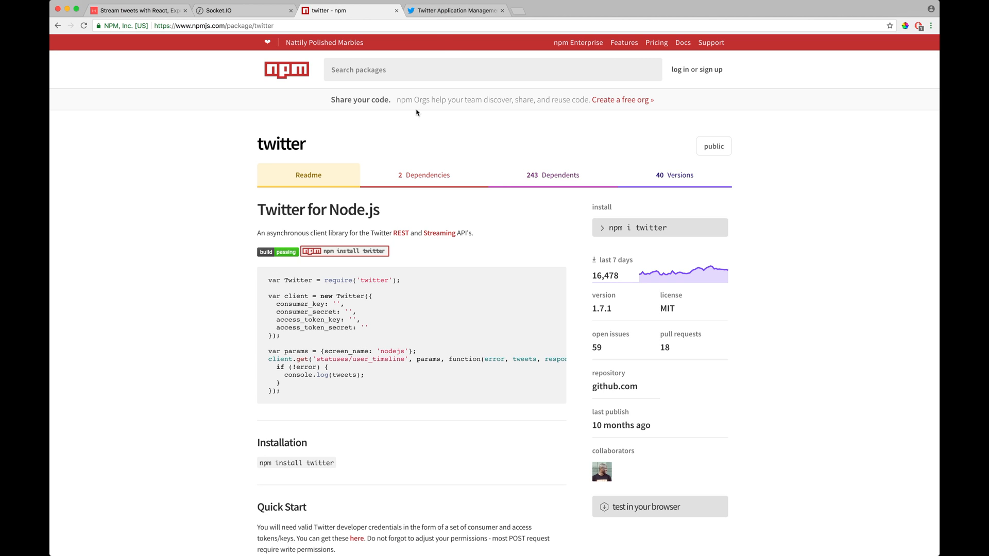
- Show the Twitter Apps list with the Tweetoids app in Twitter Application Management
click(455, 10)
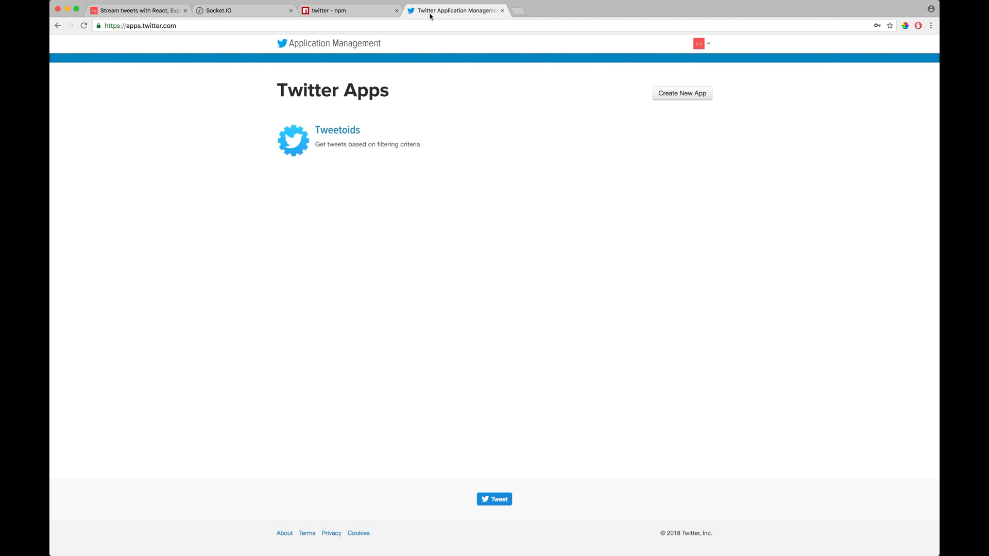
mouse_move(461, 177)
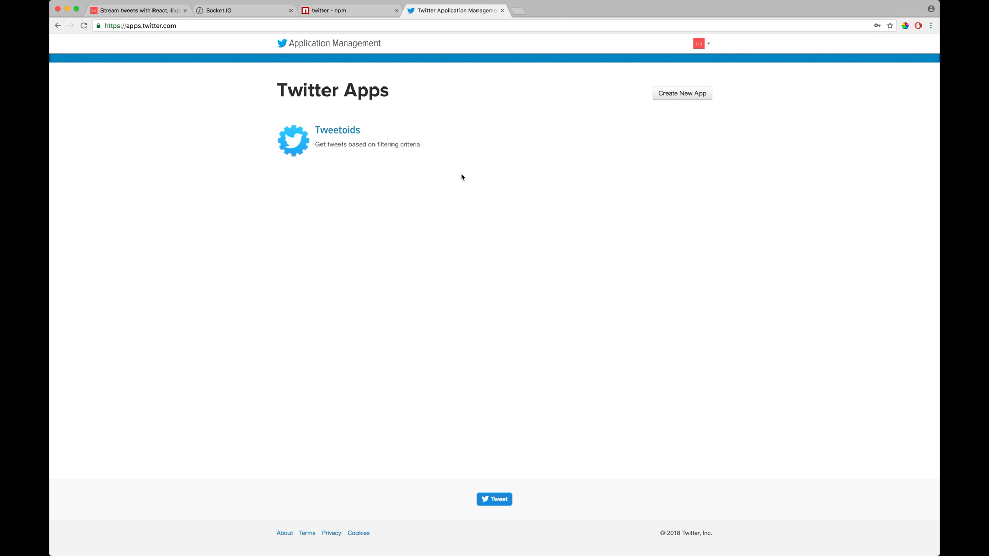
mouse_move(640, 142)
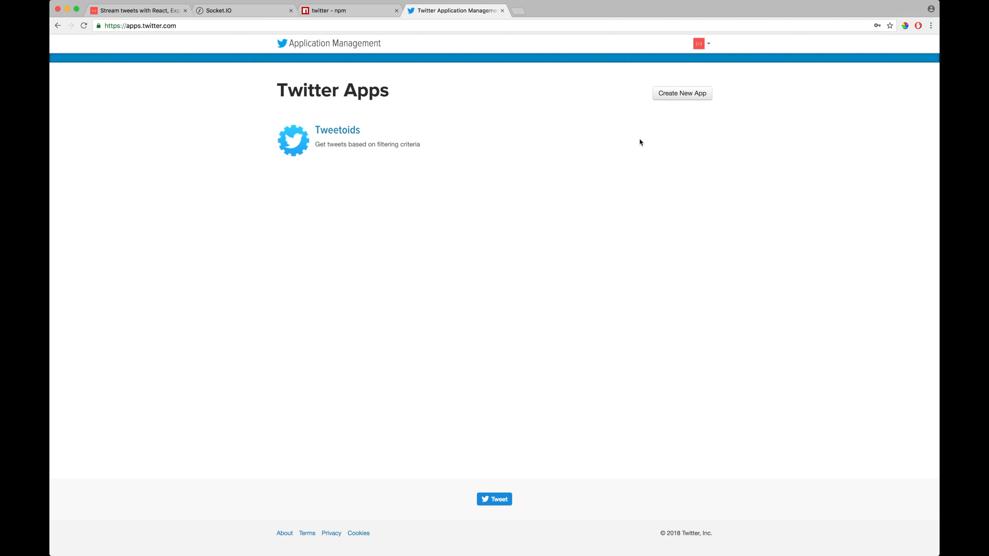
mouse_move(635, 206)
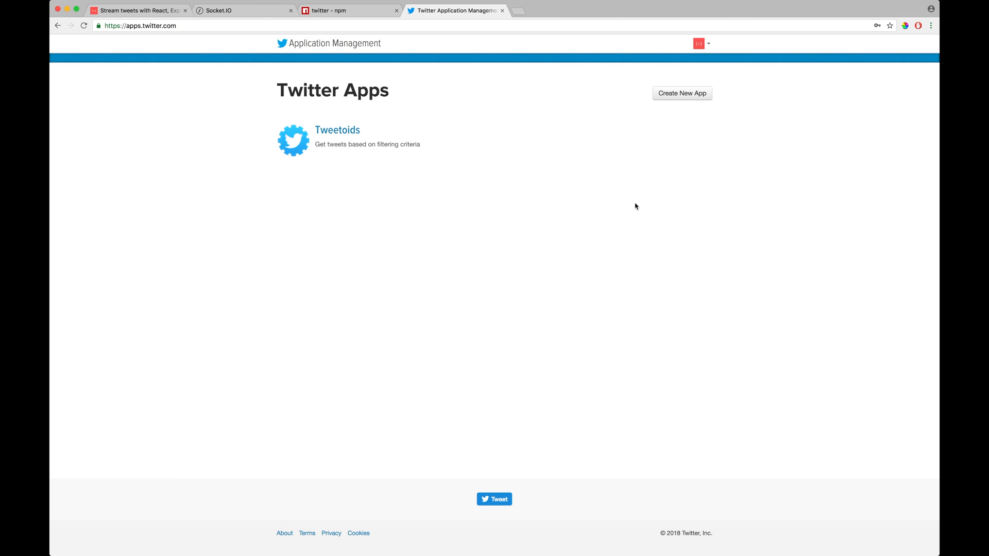
mouse_move(345, 11)
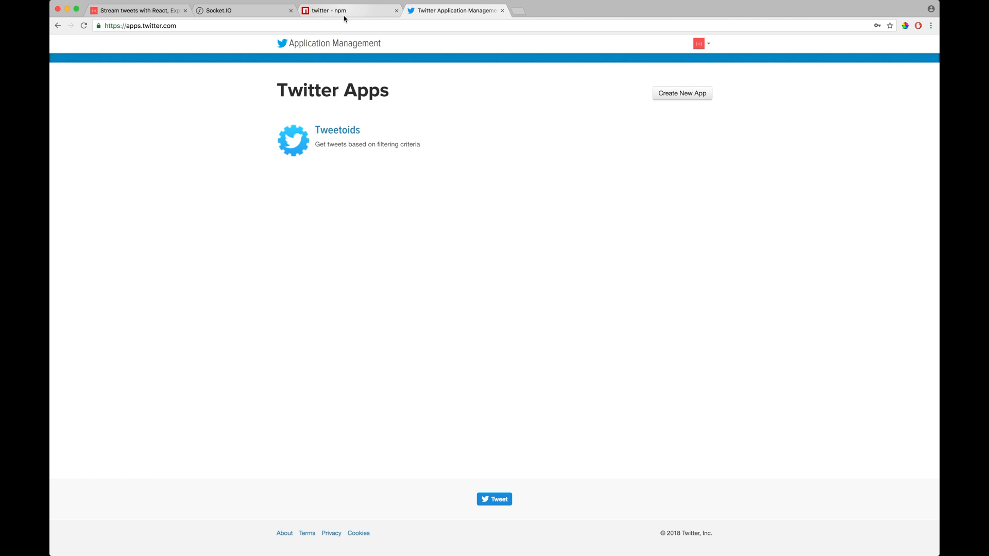
- Return to the twitter npm readme and select 'Twitter' in the new Twitter({ example
click(346, 10)
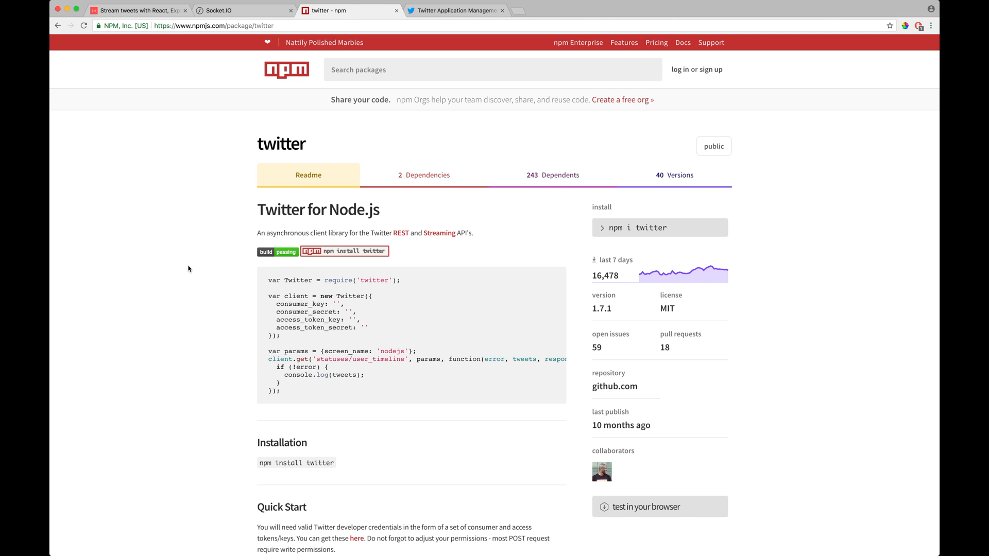
mouse_move(355, 297)
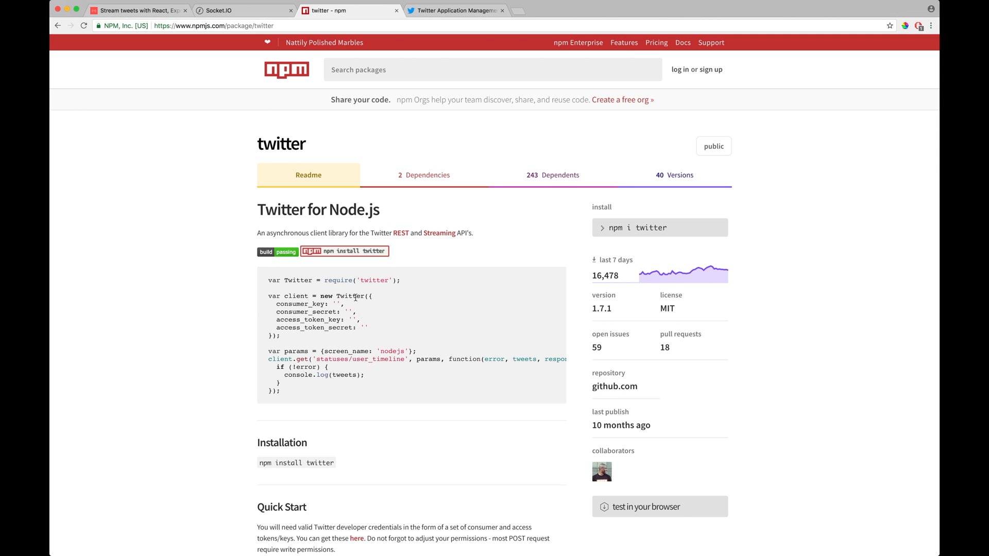
double_click(352, 296)
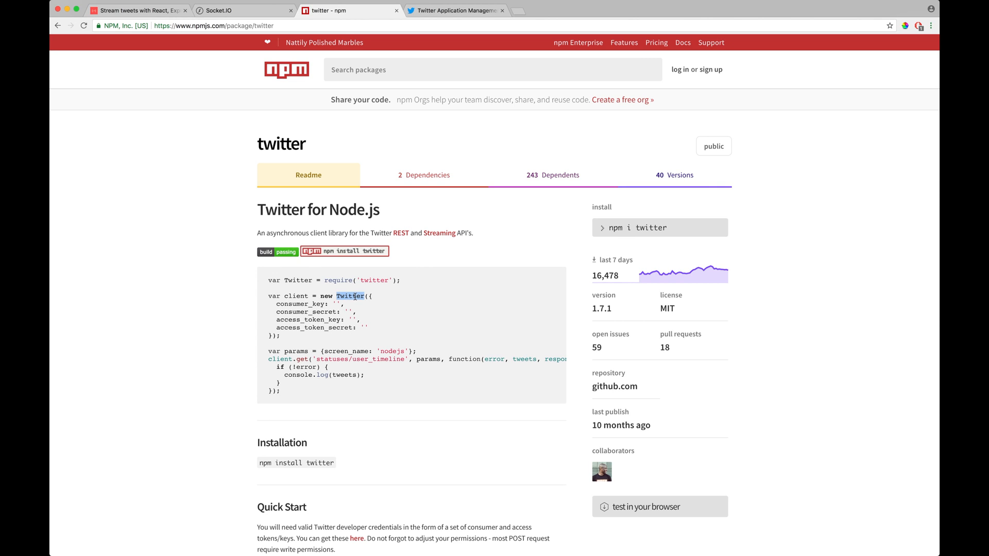
mouse_move(207, 317)
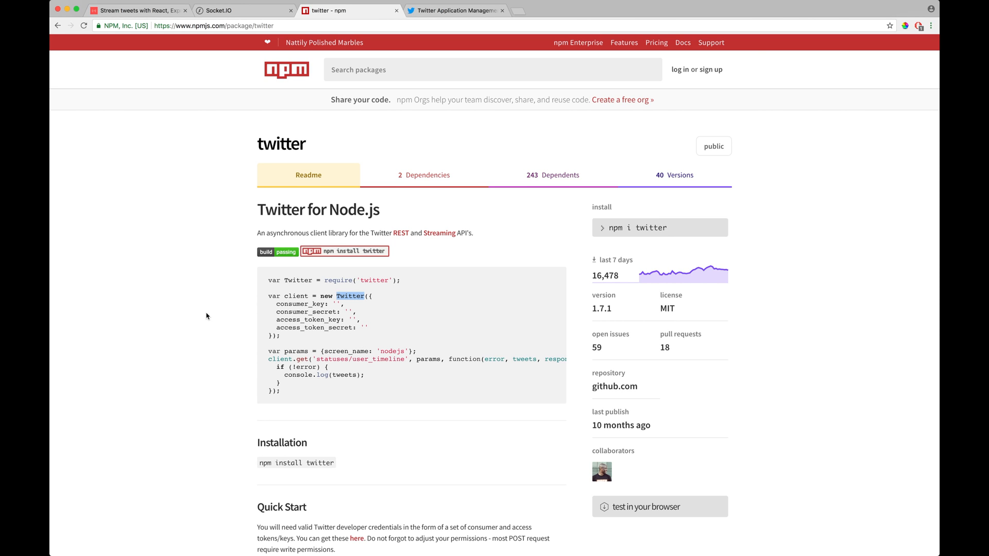
- Scroll to the Streaming API example and select the 'javascript' track value in statuses/filter
scroll(down, 3)
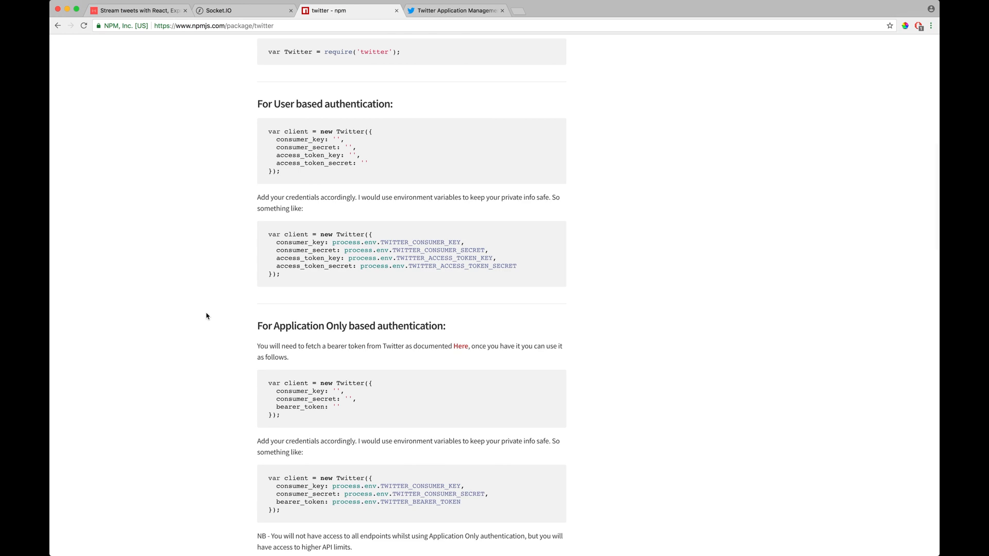
scroll(down, 3)
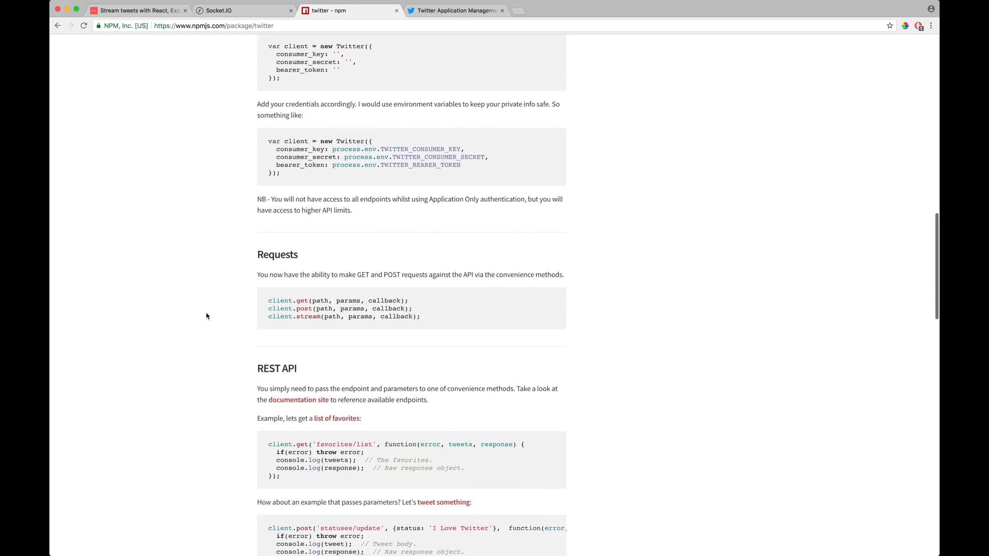
scroll(down, 3)
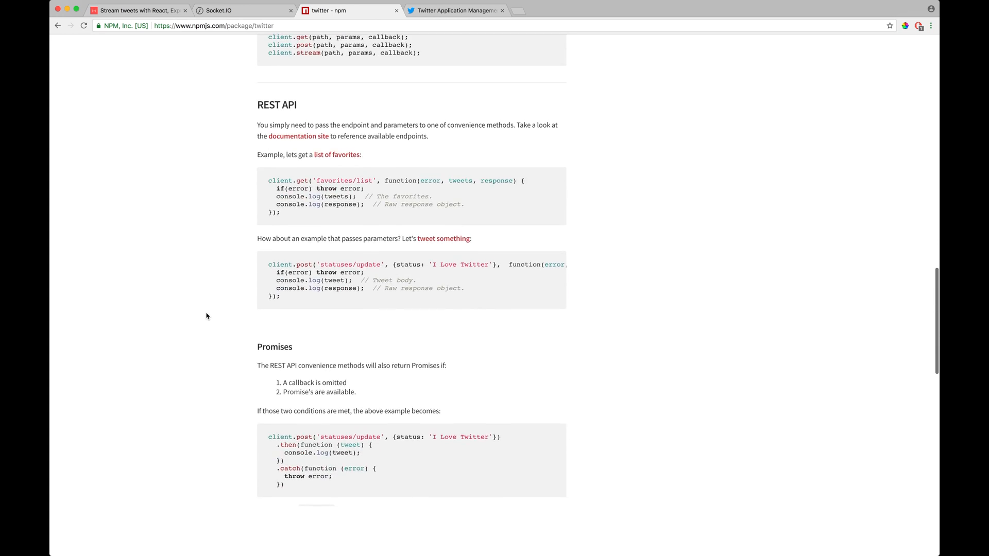
scroll(down, 3)
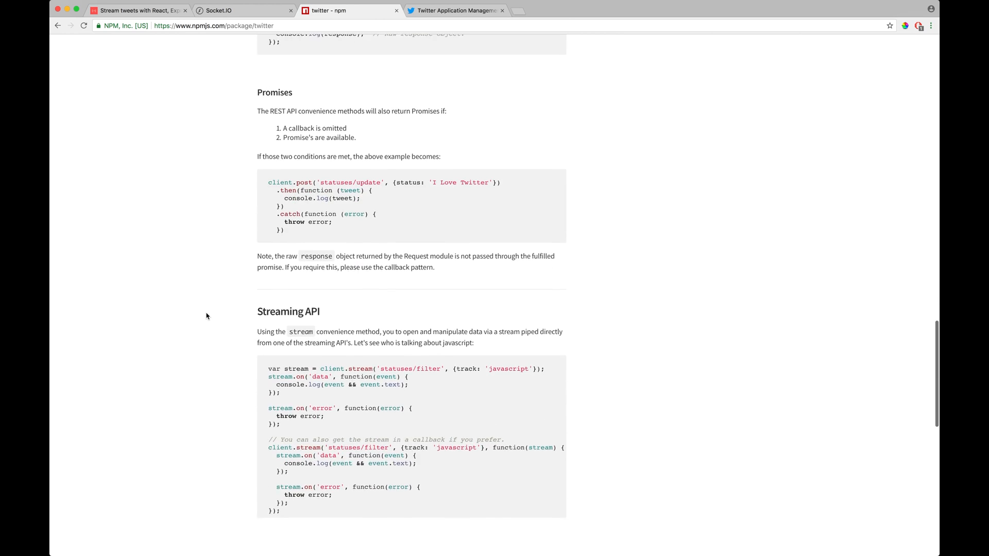
scroll(down, 3)
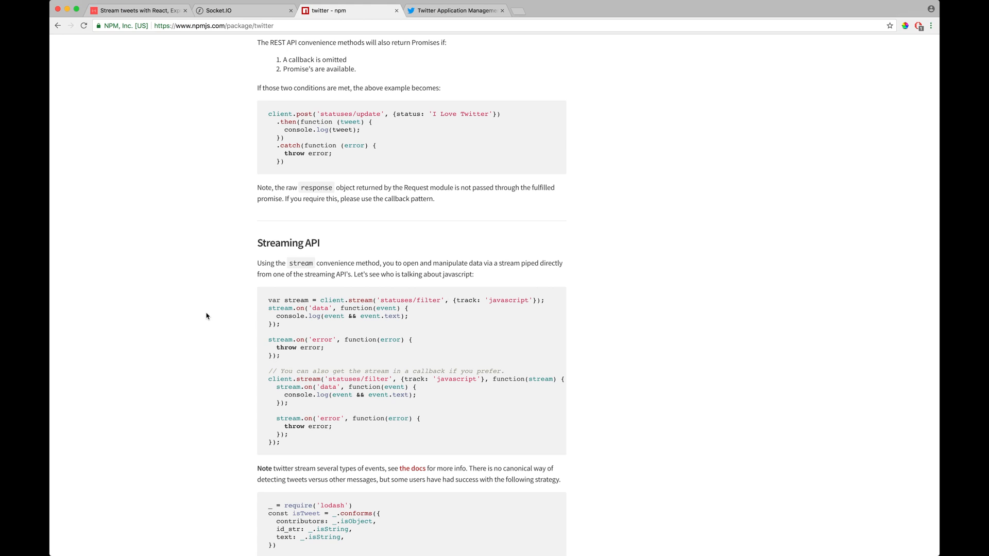
mouse_move(385, 332)
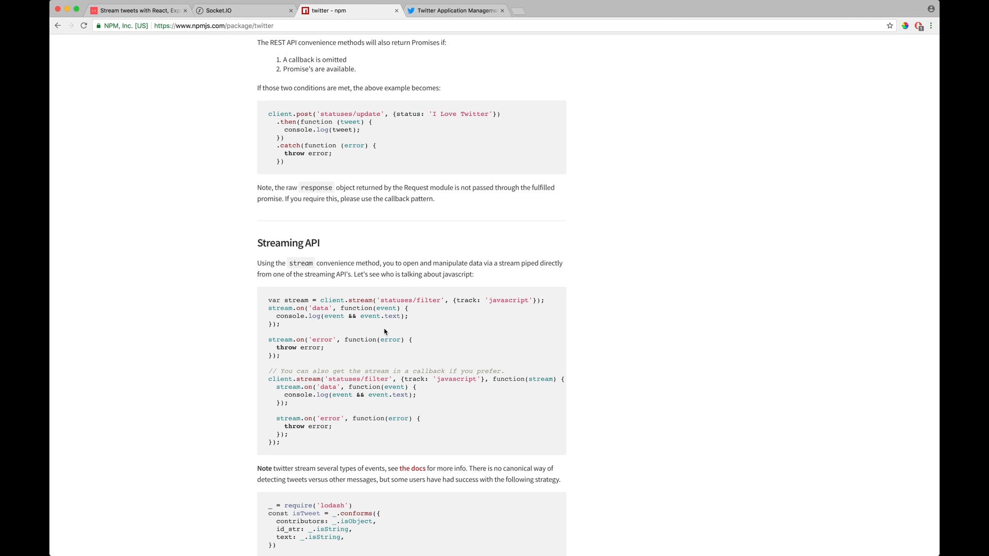
mouse_move(334, 302)
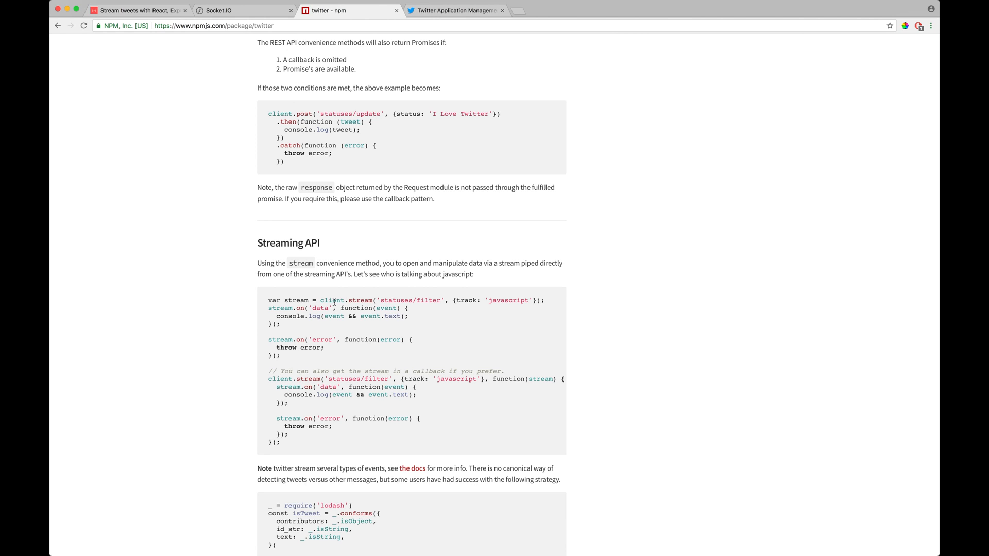
double_click(508, 300)
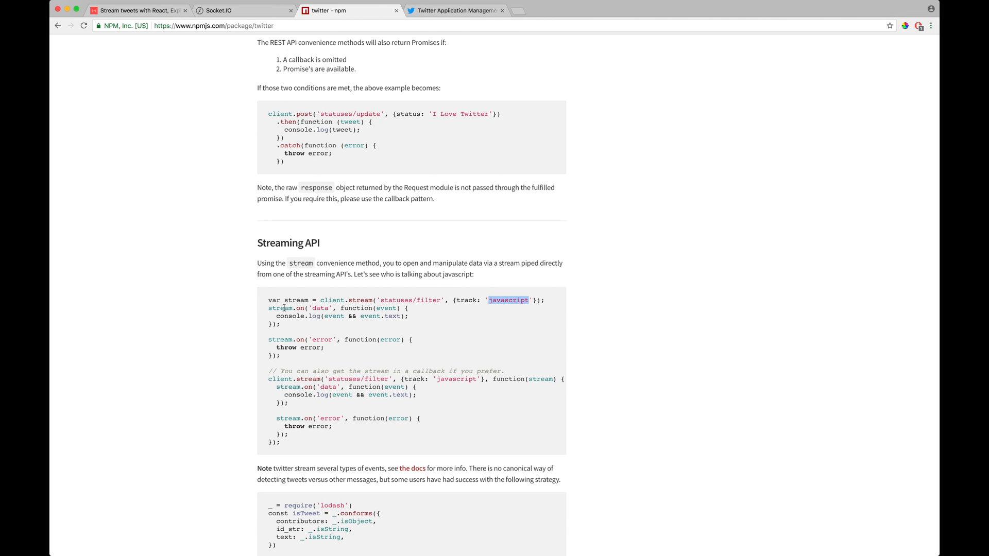
mouse_move(314, 339)
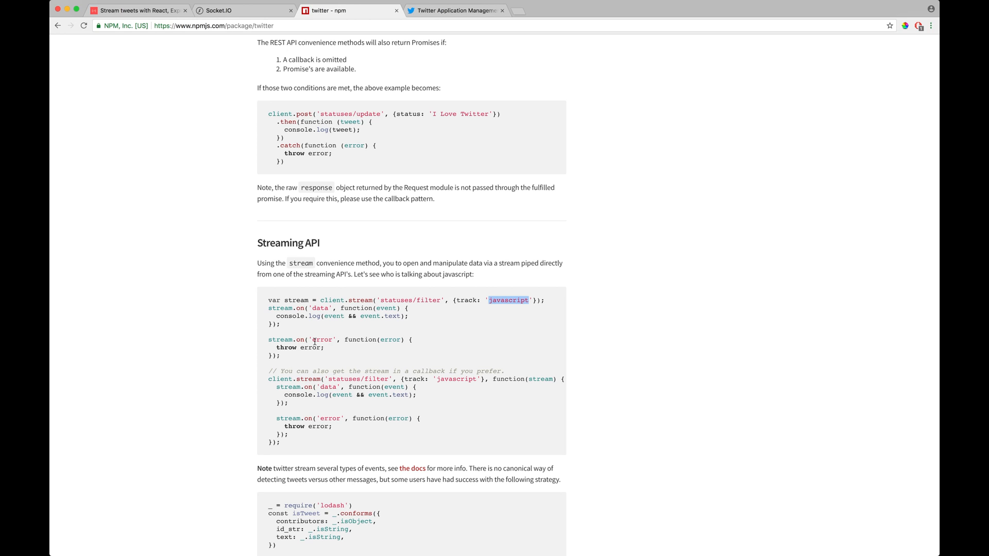
mouse_move(491, 379)
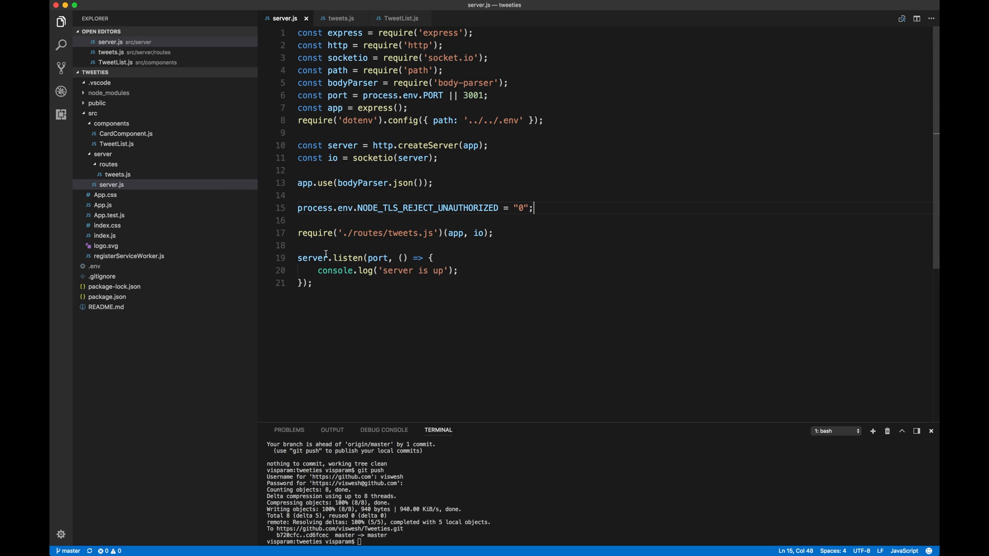
- Collapse the components folder and expand server to show routes/tweets.js and server.js
click(102, 154)
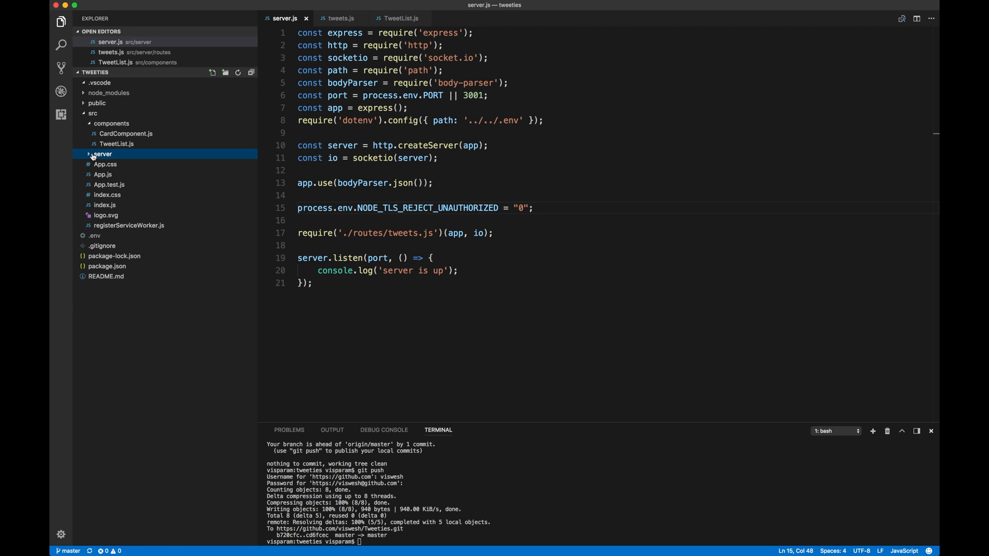
click(102, 154)
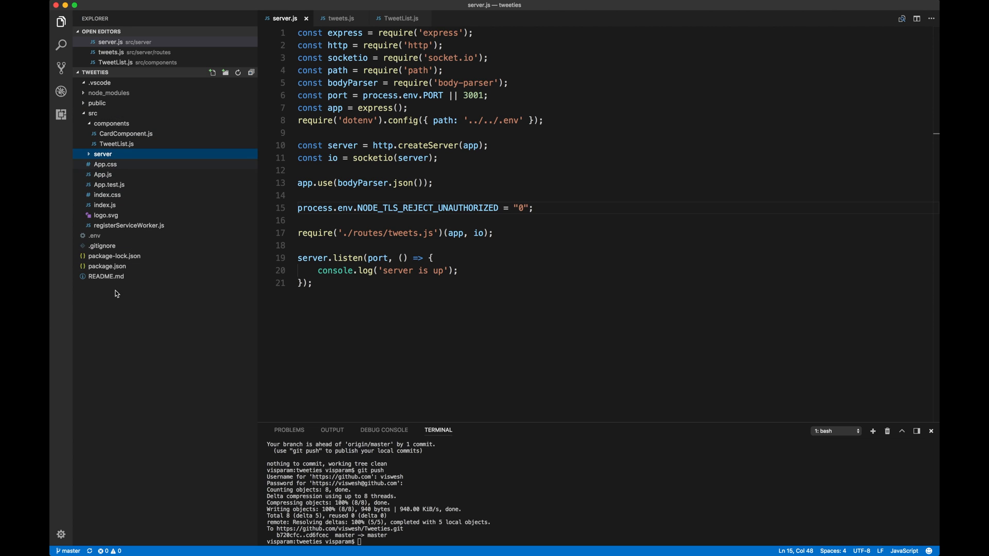
mouse_move(112, 339)
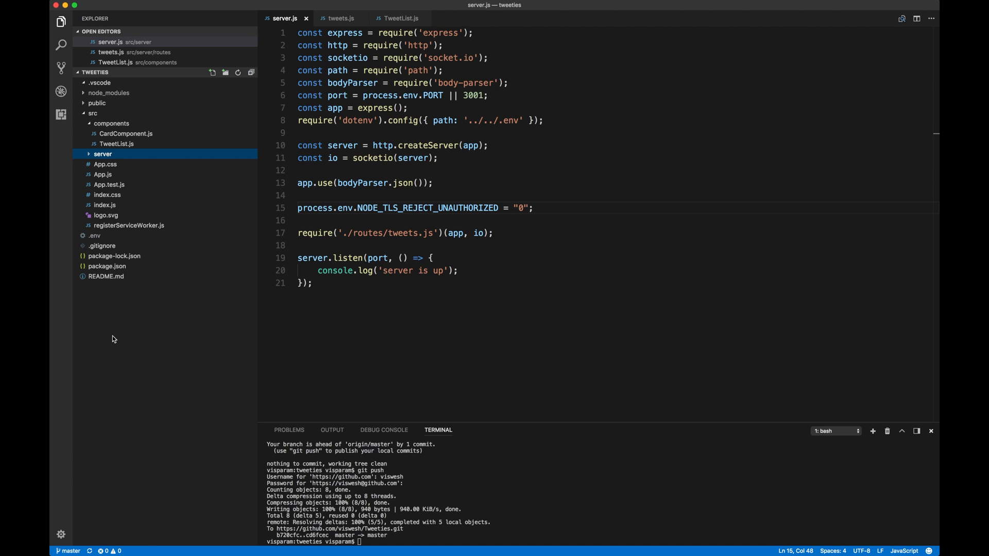
mouse_move(113, 155)
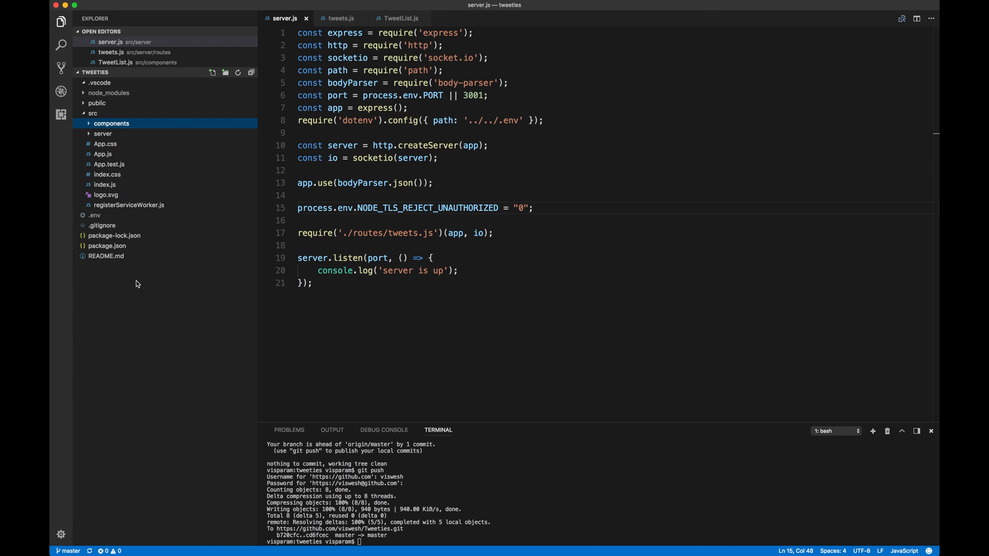
mouse_move(125, 271)
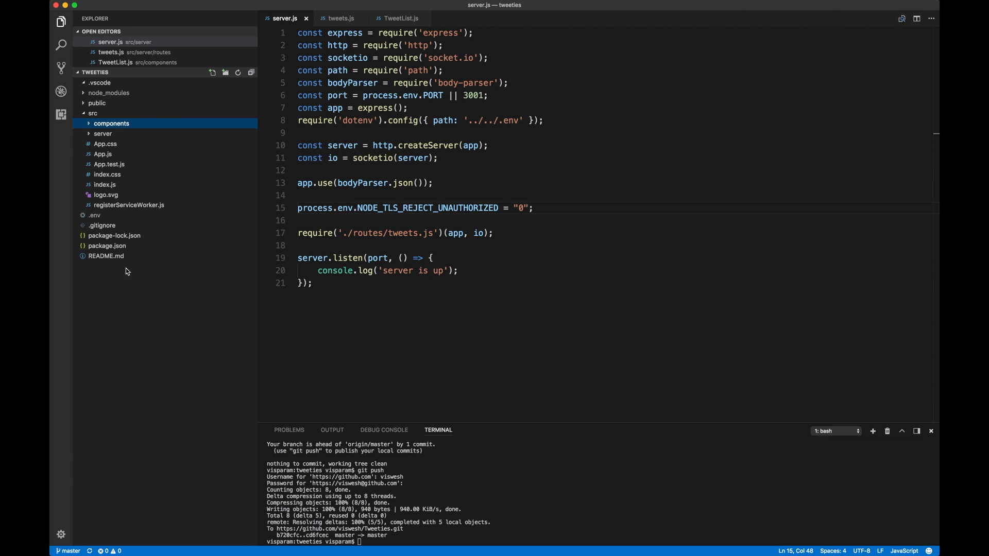
mouse_move(104, 185)
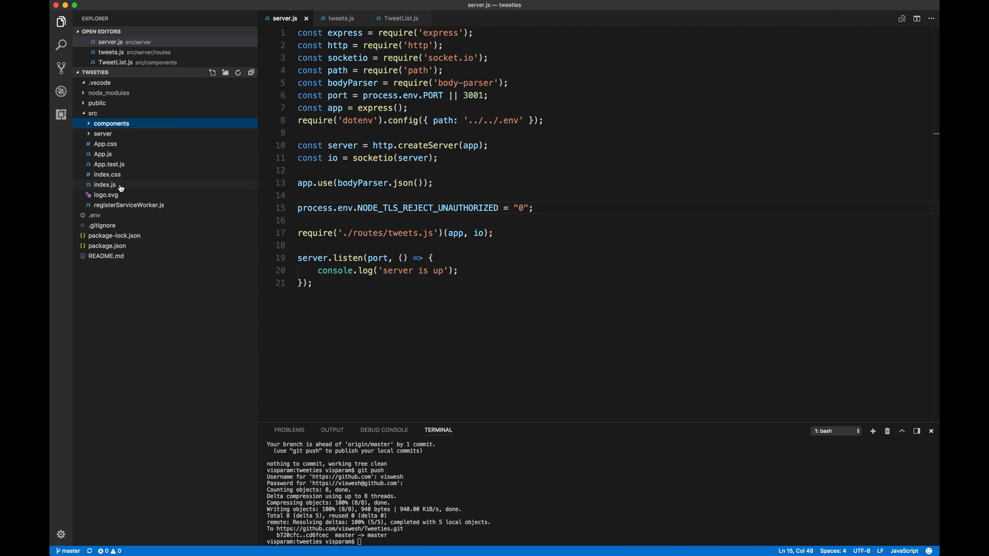
mouse_move(105, 184)
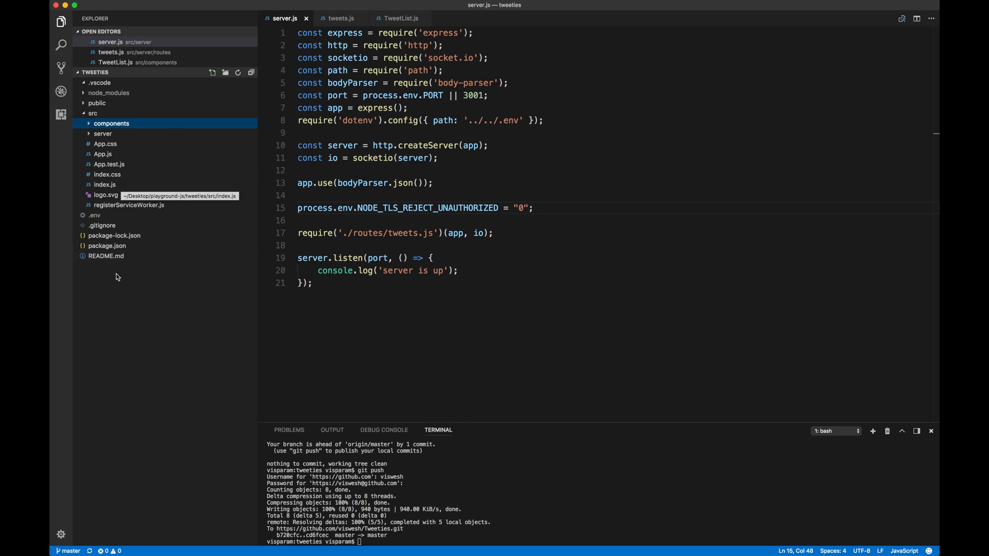
mouse_move(154, 128)
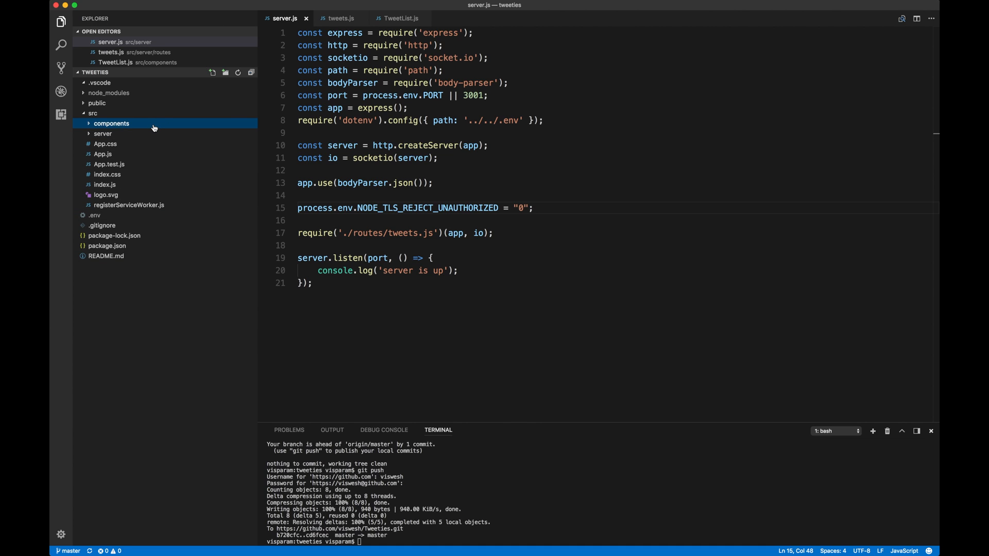
mouse_move(93, 136)
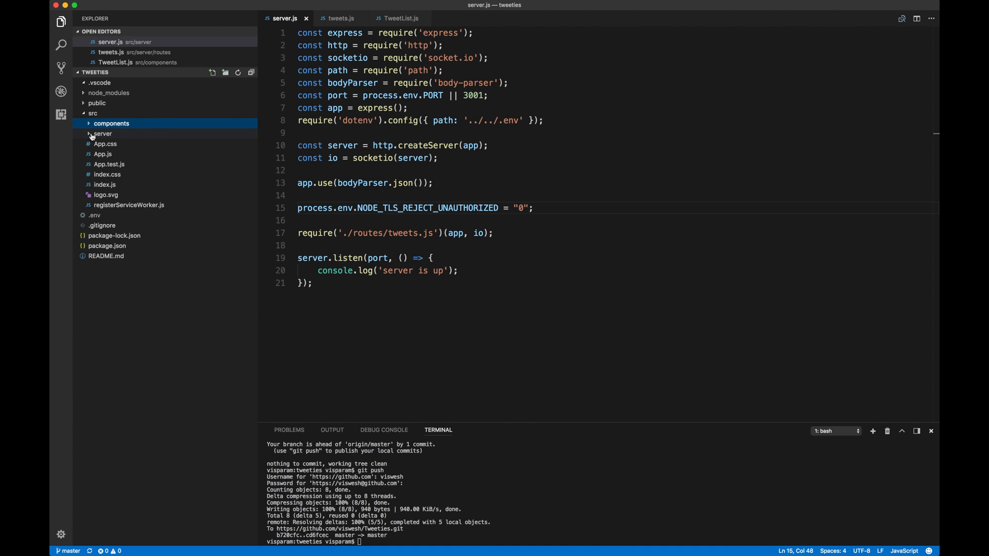
click(102, 133)
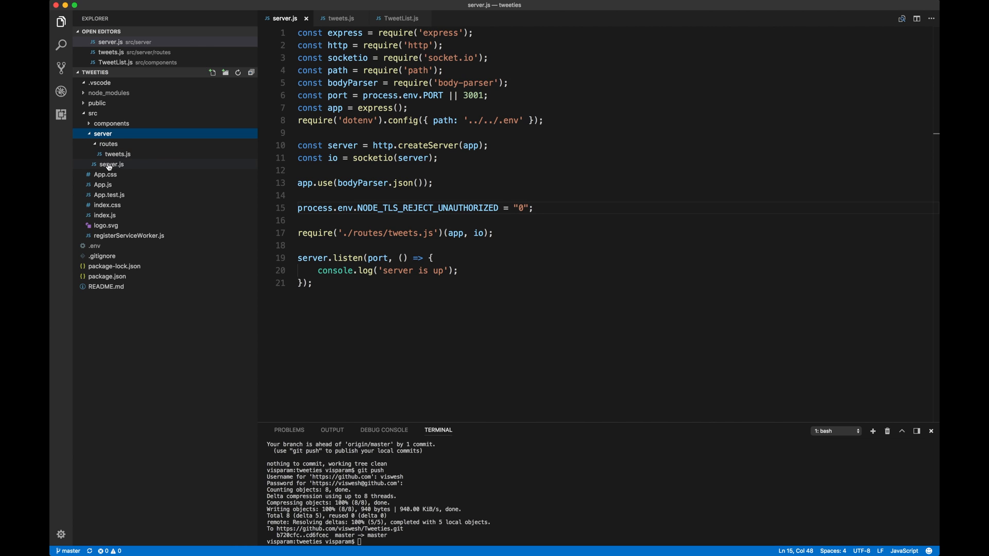
- Review require, app and io usages in server.js, then open routes/tweets.js
click(112, 163)
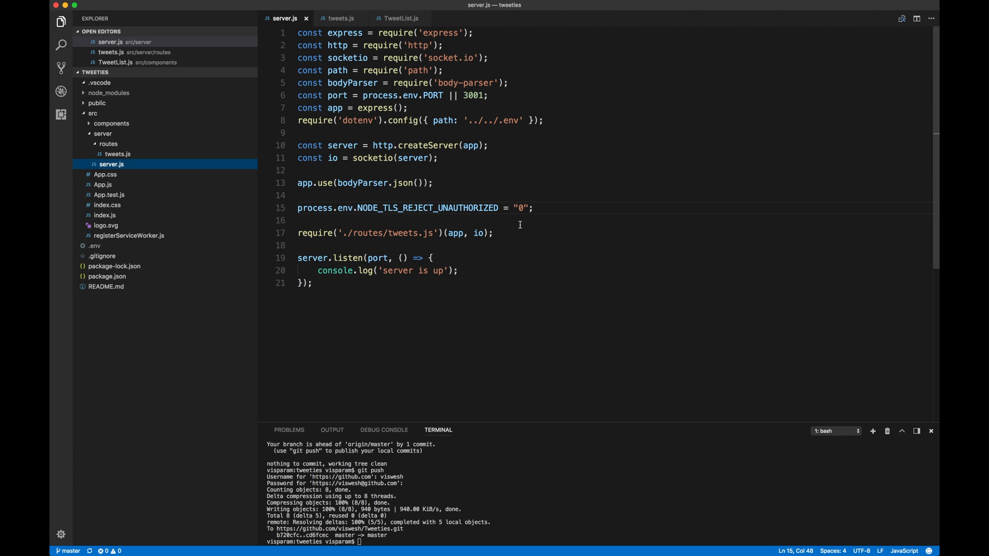
double_click(396, 32)
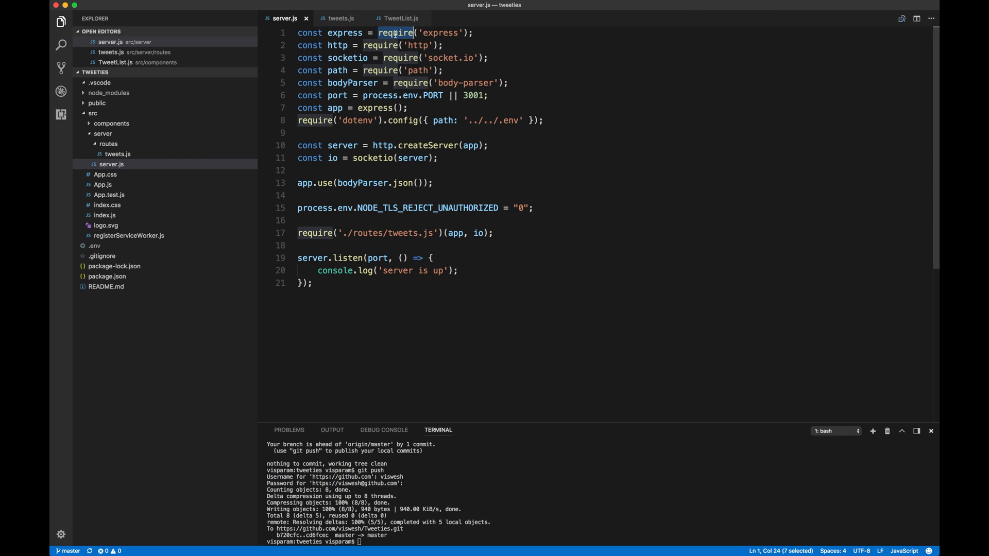
click(614, 120)
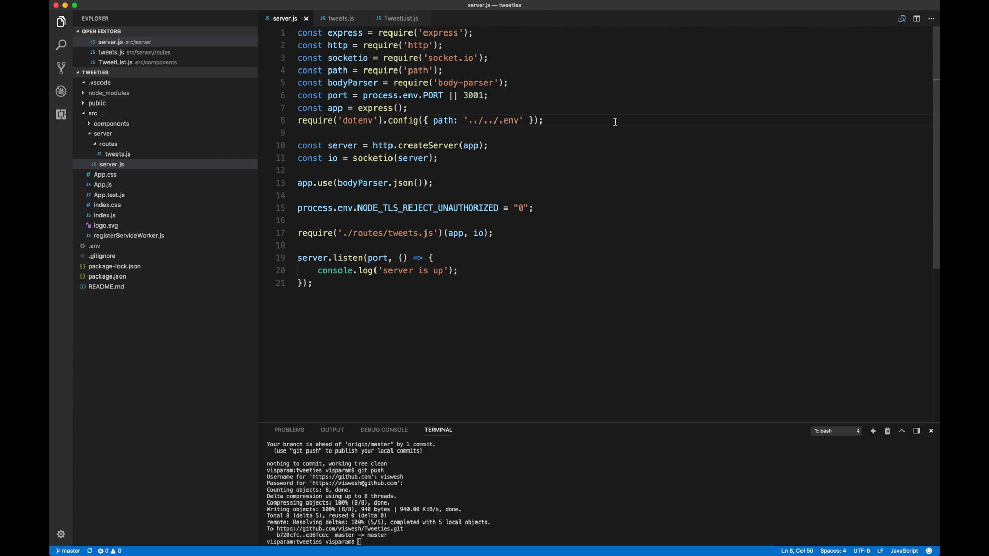
mouse_move(469, 170)
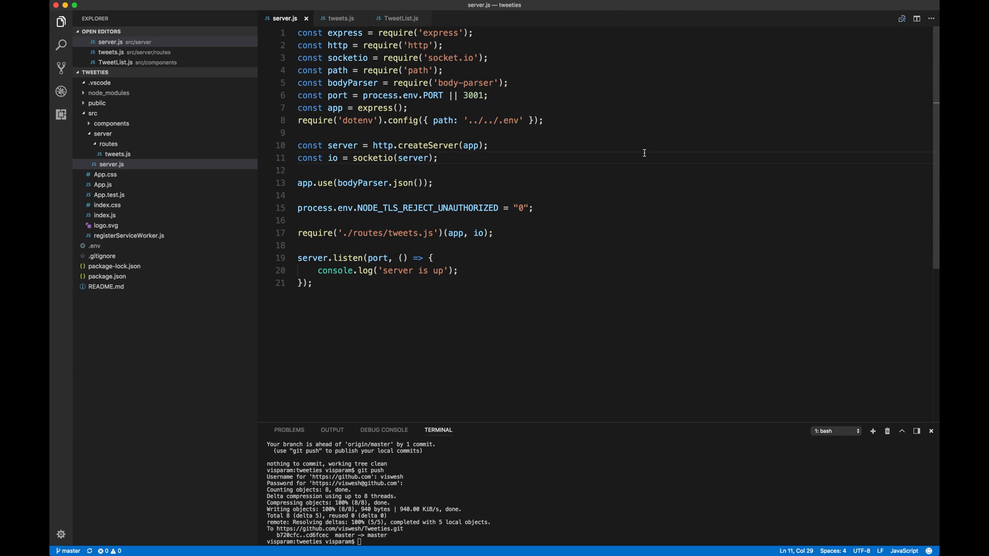
mouse_move(522, 124)
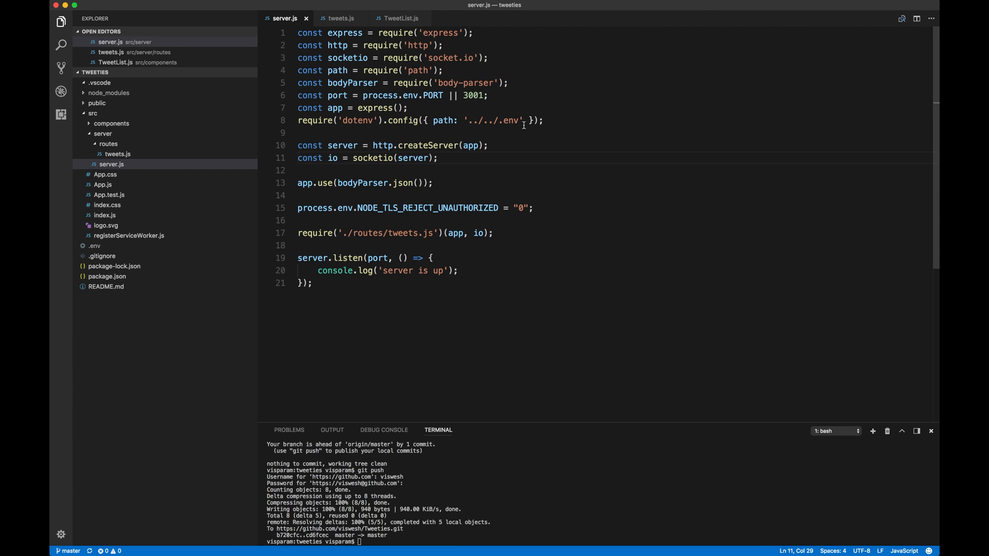
mouse_move(424, 111)
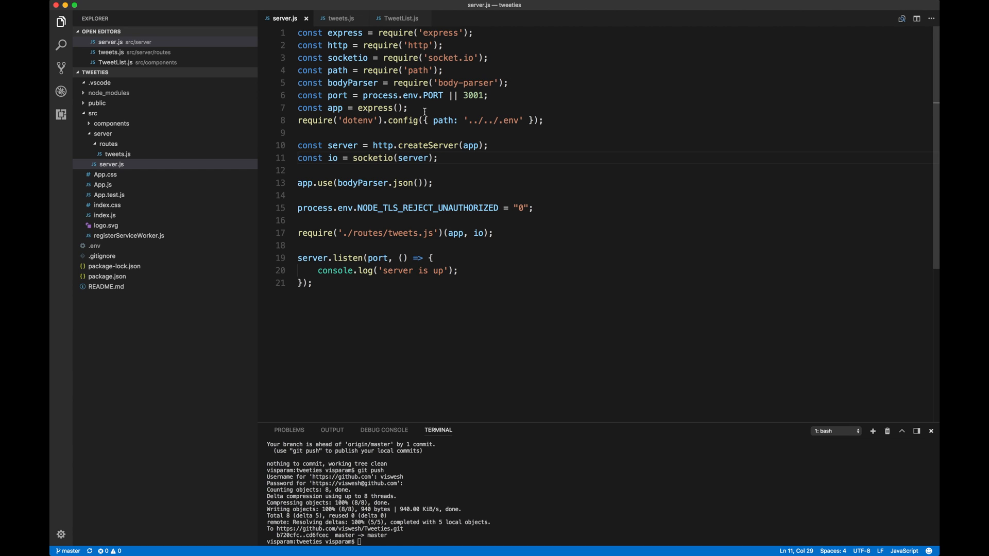
double_click(335, 107)
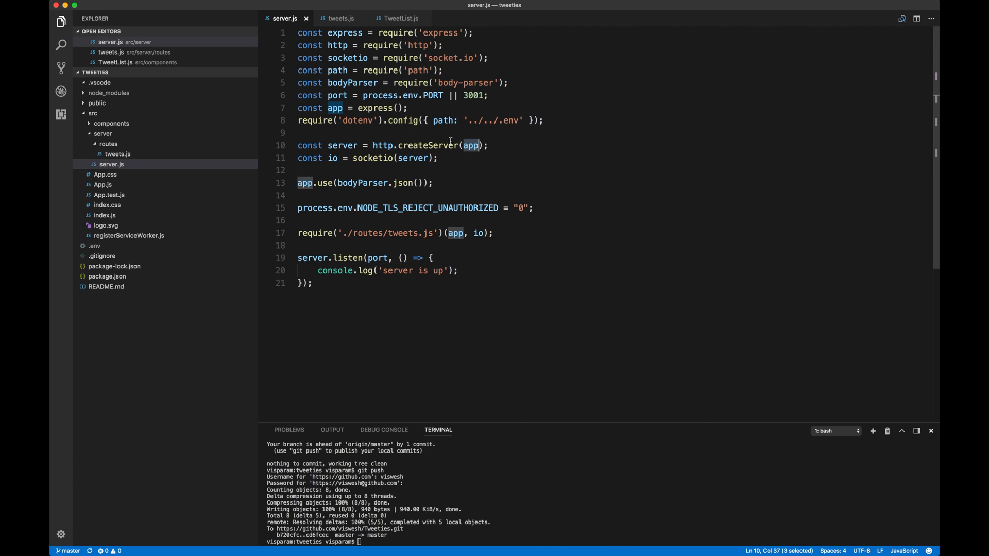
mouse_move(422, 146)
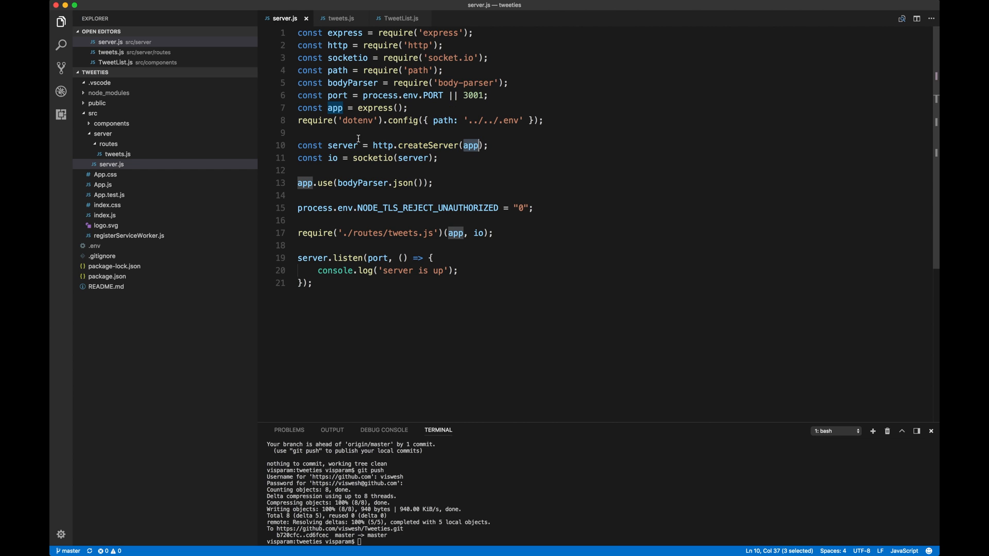
click(372, 157)
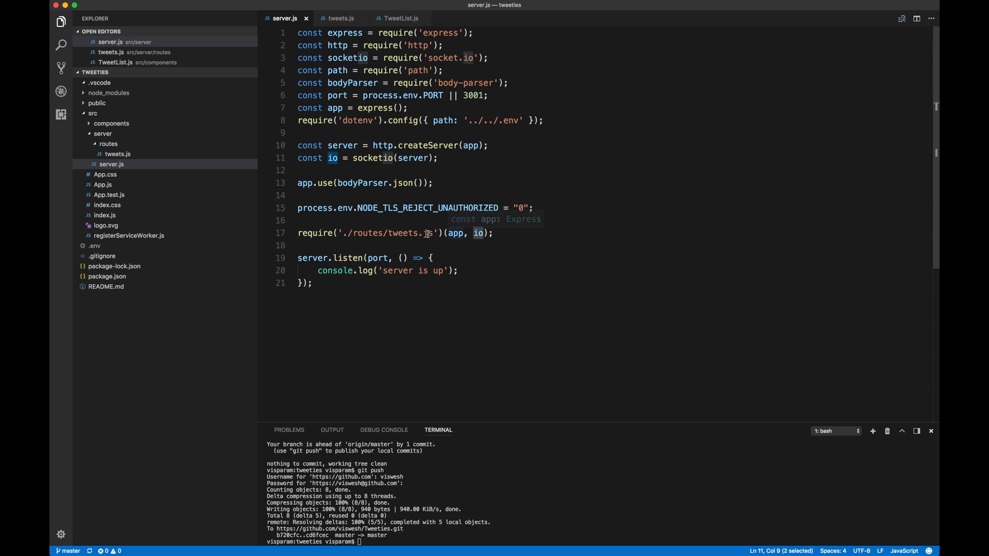
click(496, 233)
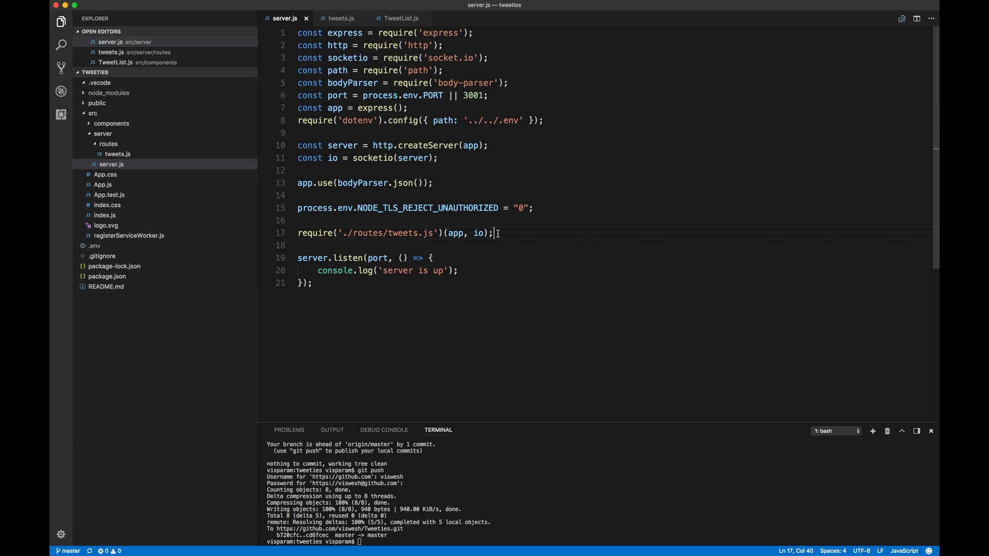
click(342, 18)
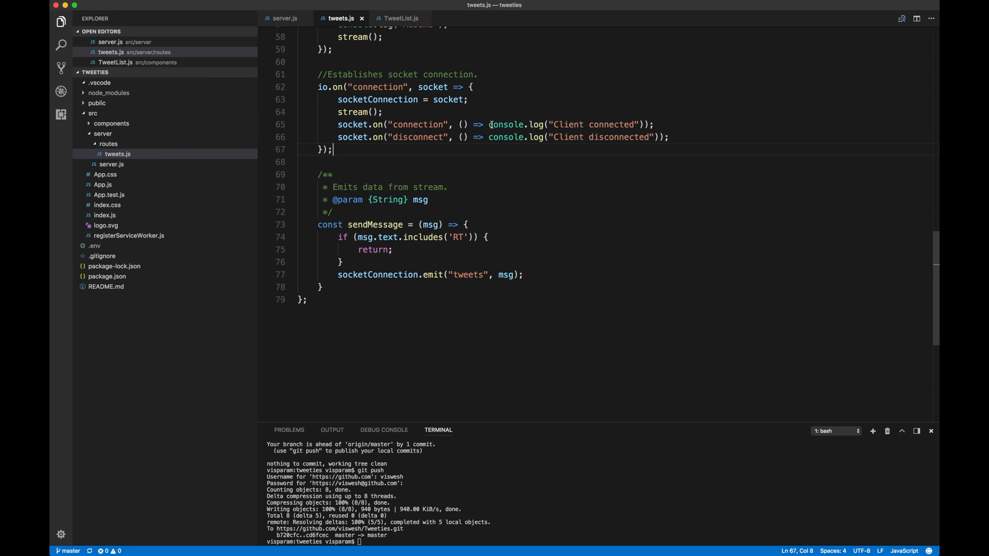
scroll(up, 3)
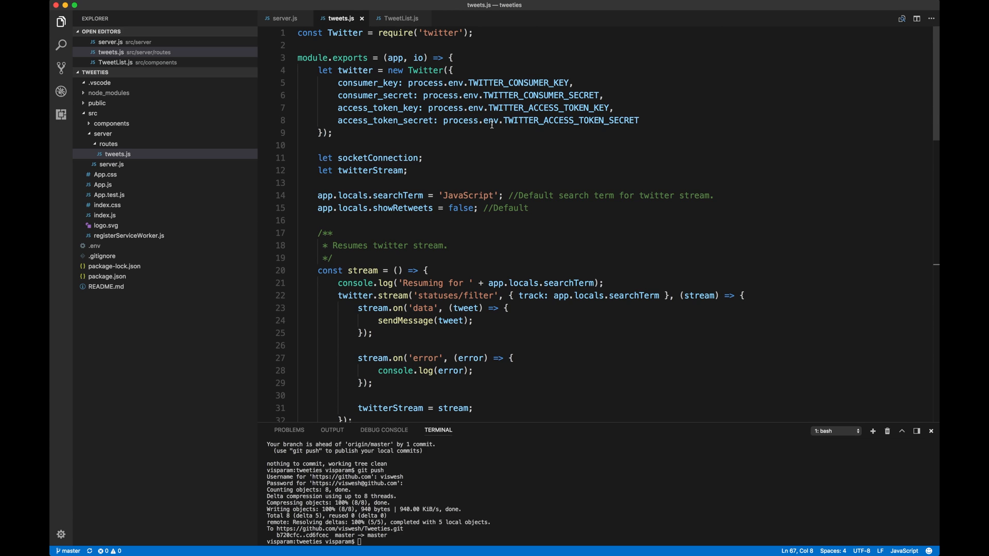
mouse_move(473, 64)
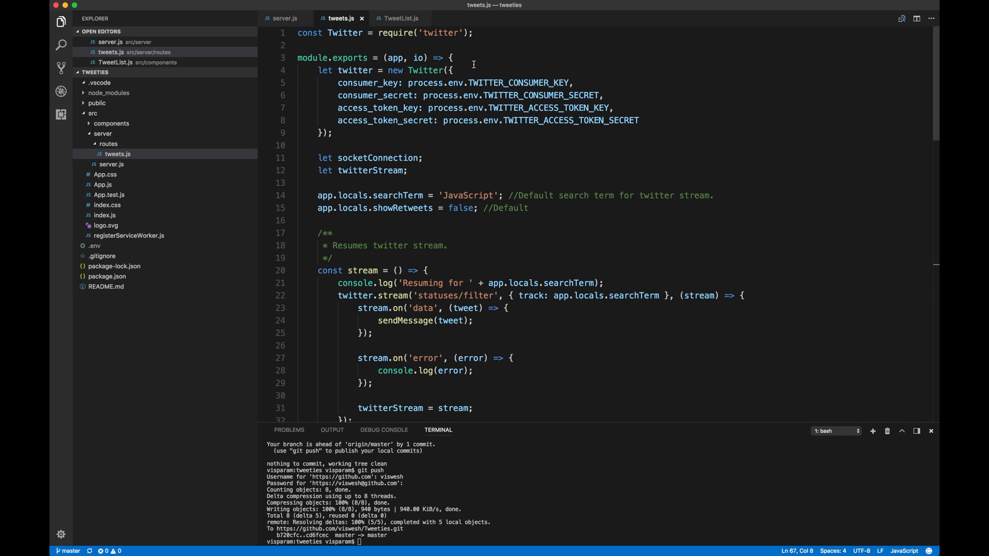
click(452, 70)
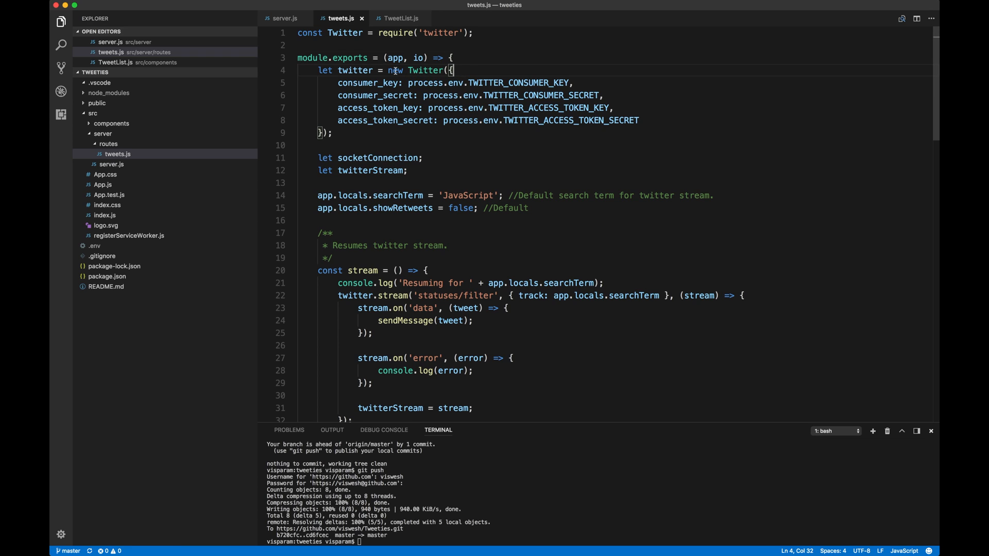
mouse_move(468, 70)
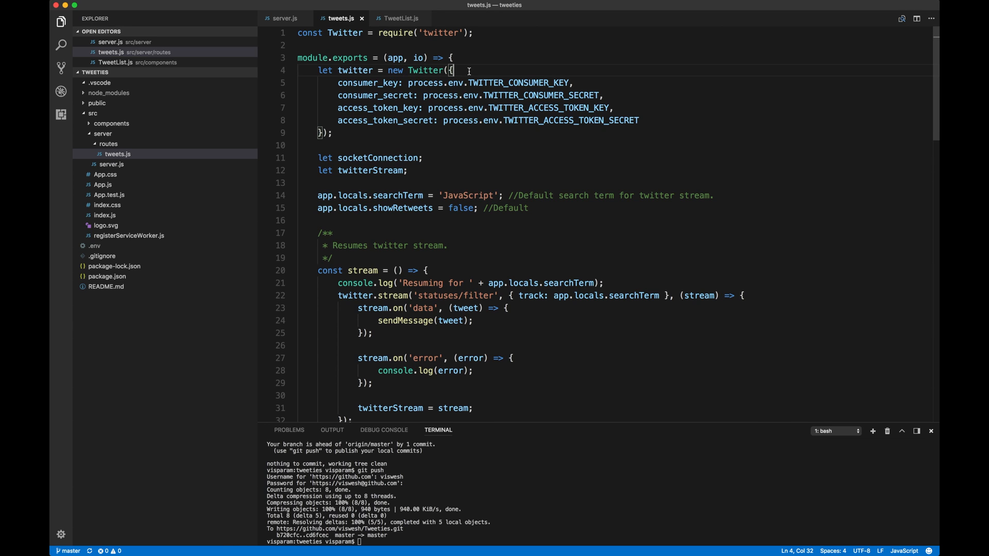
double_click(354, 70)
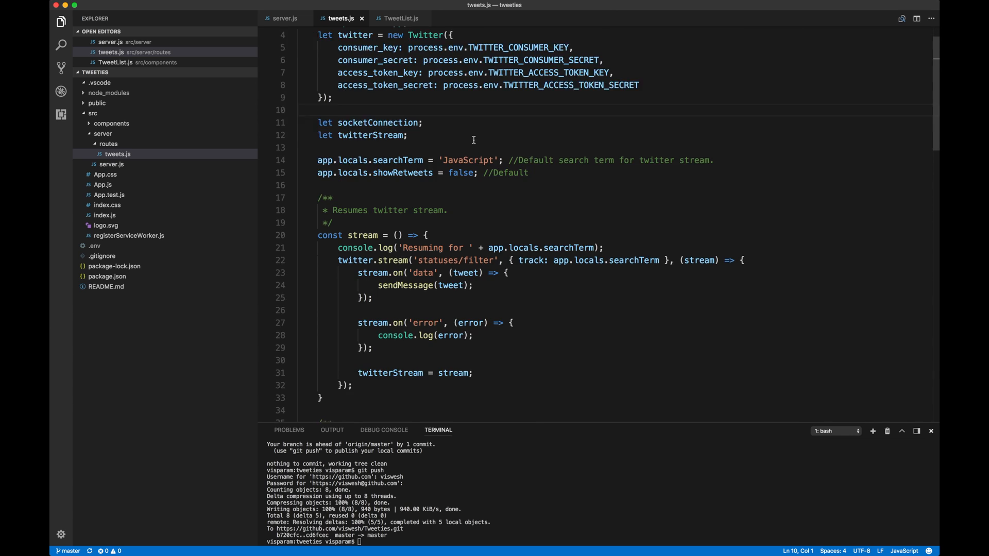
scroll(down, 3)
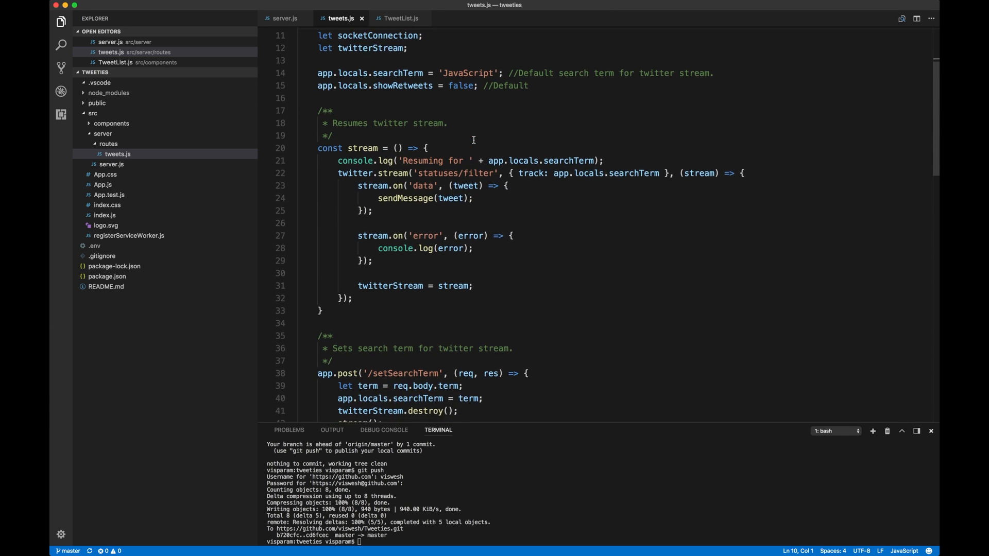
scroll(down, 3)
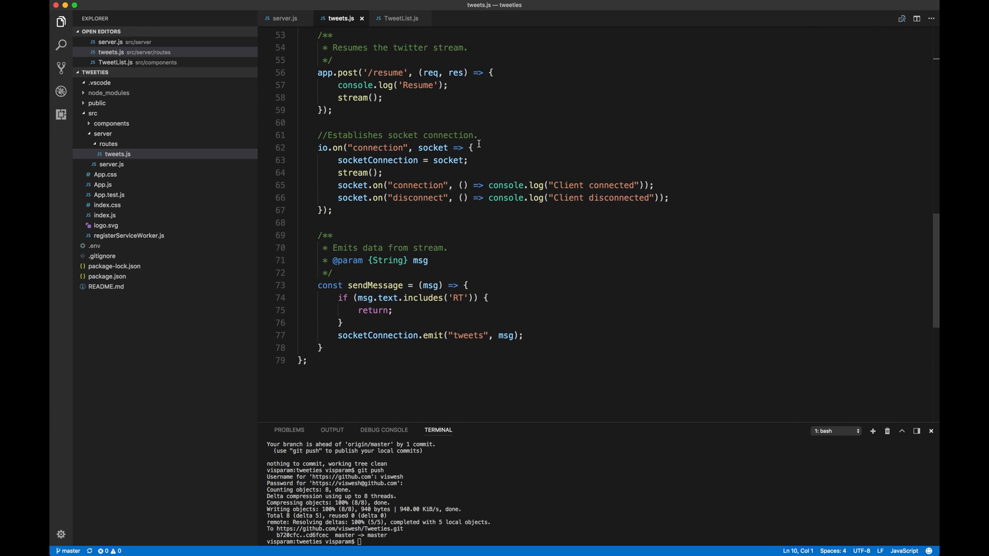
click(470, 148)
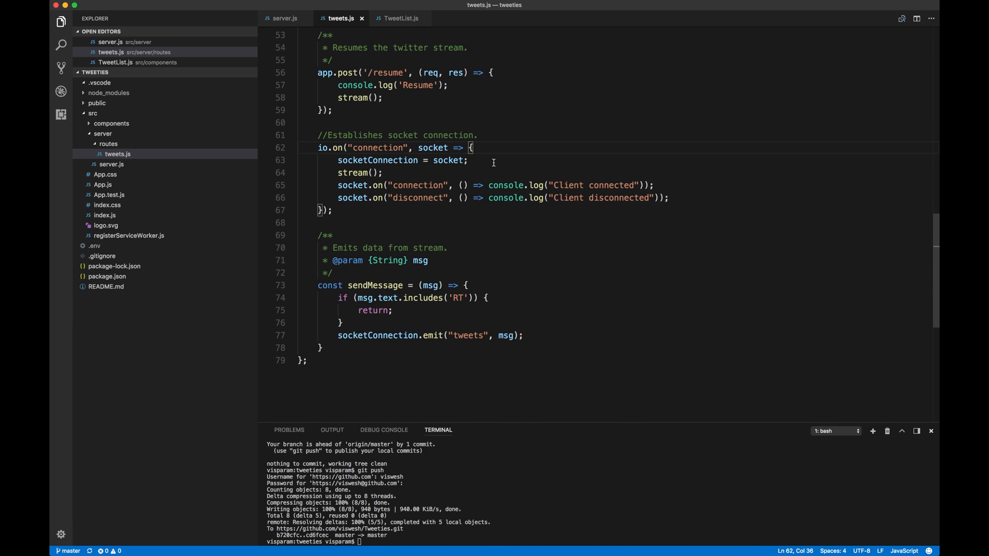
mouse_move(365, 148)
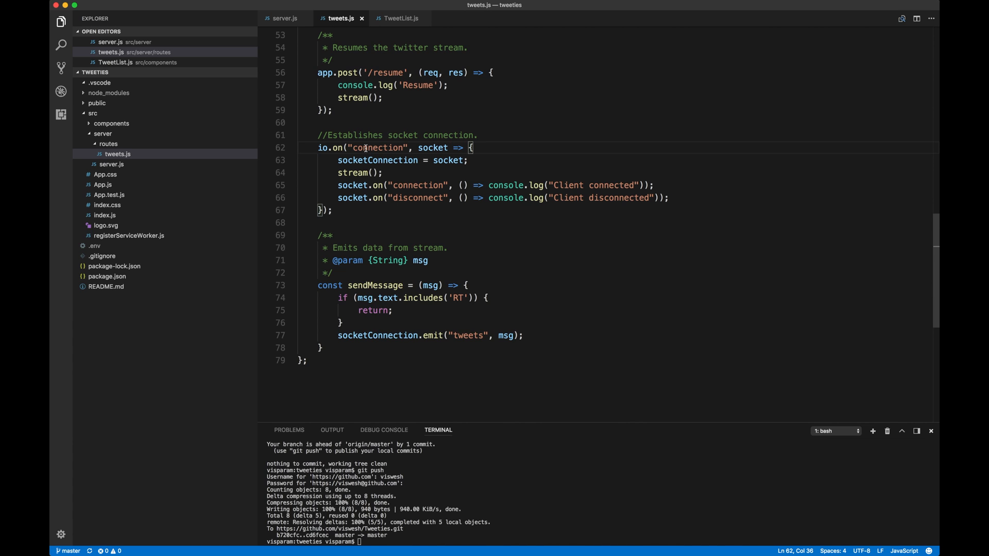
double_click(377, 147)
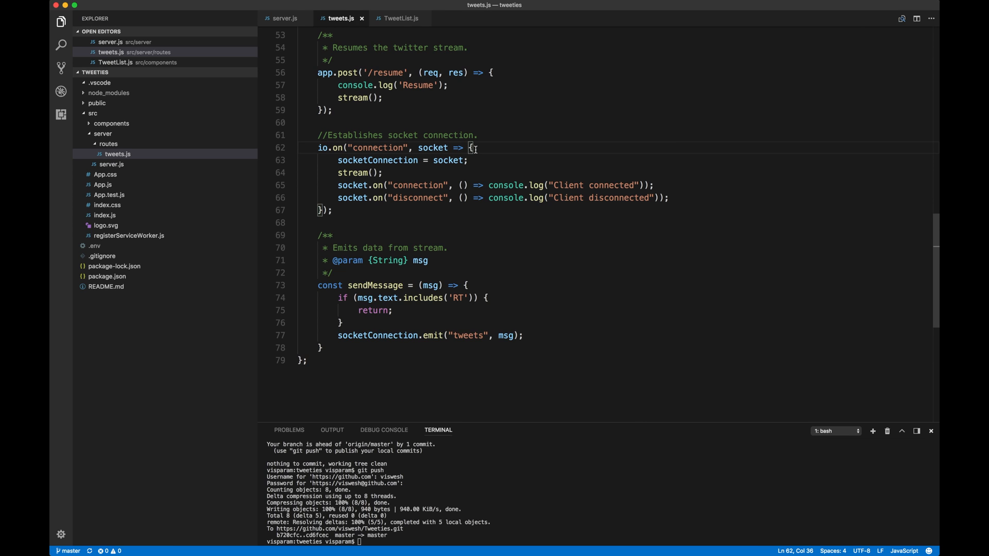
click(383, 160)
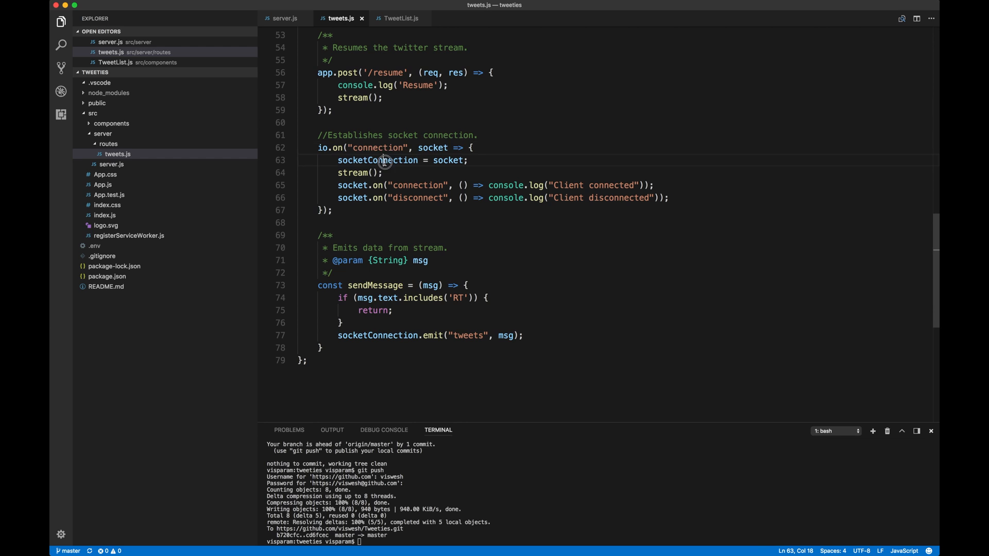
double_click(376, 160)
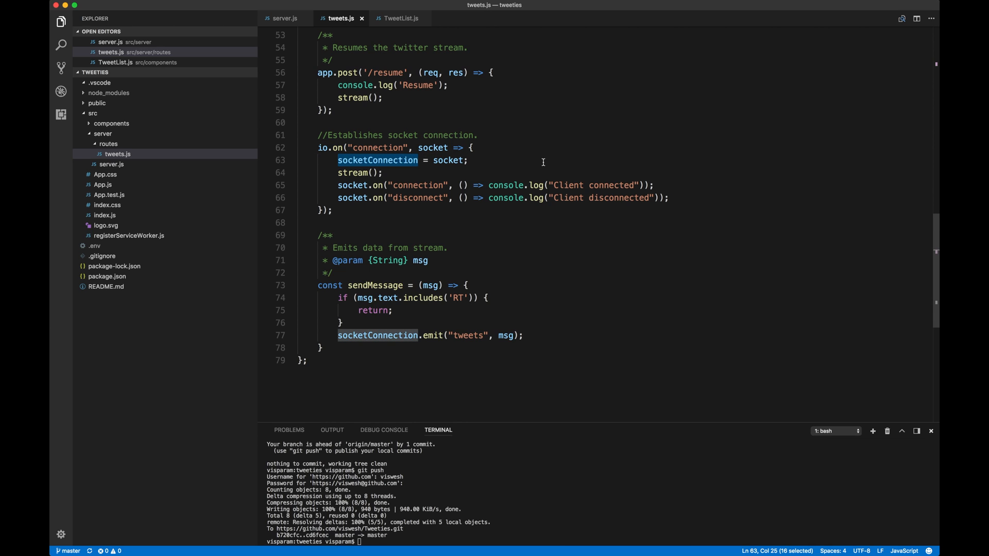
click(354, 172)
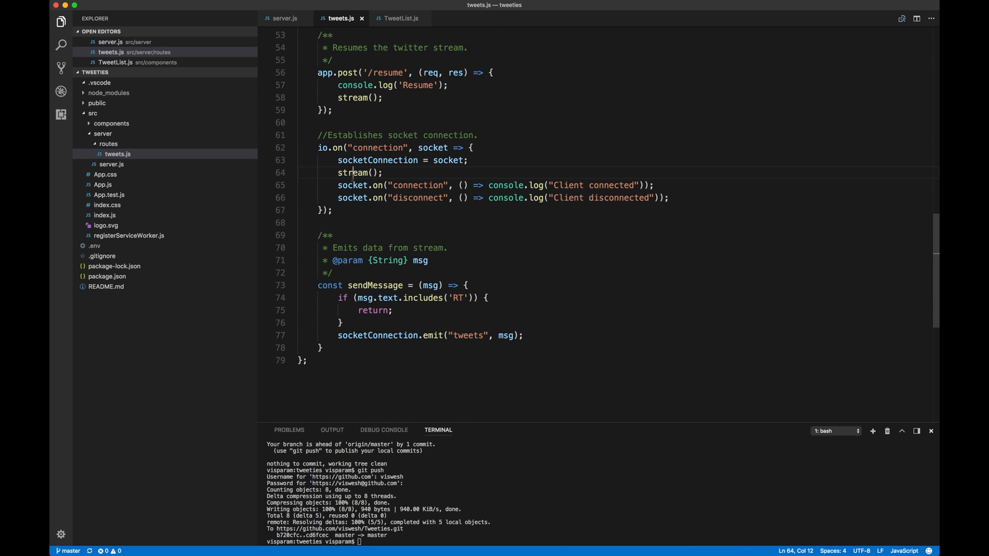
scroll(up, 3)
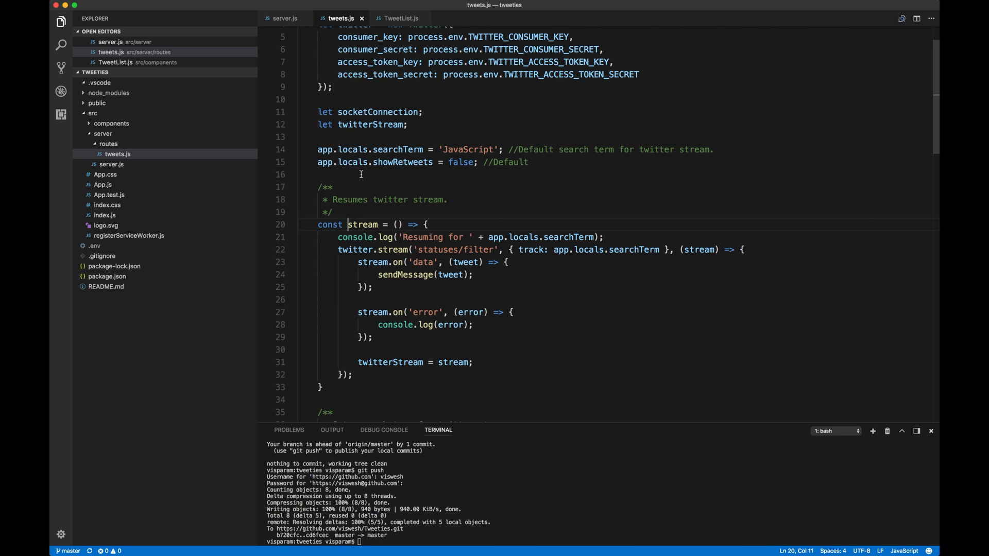
mouse_move(450, 224)
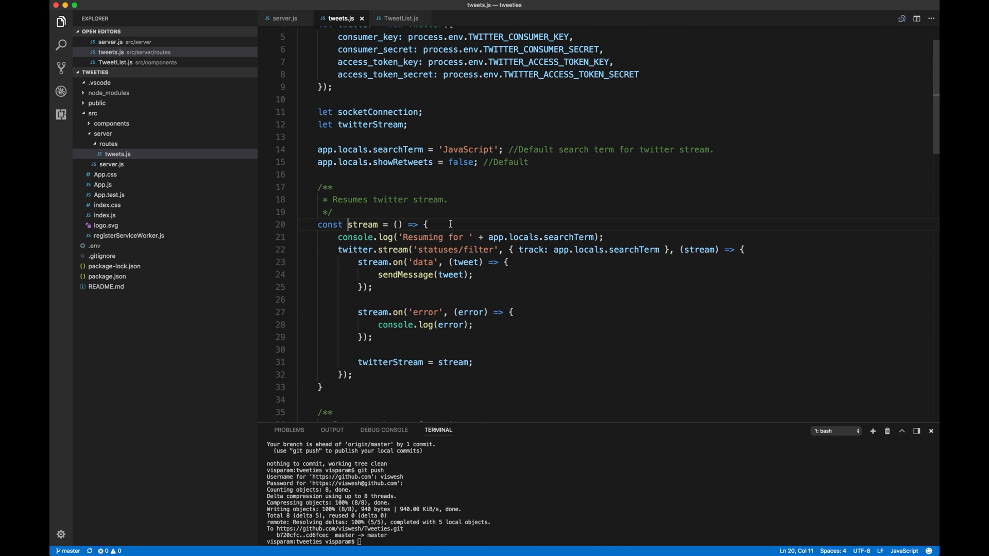
click(428, 224)
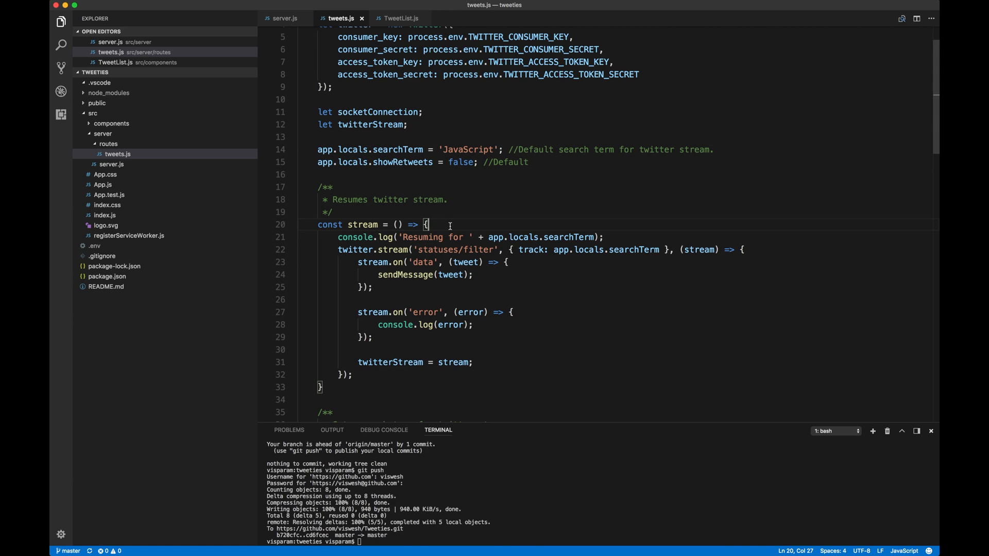
double_click(354, 249)
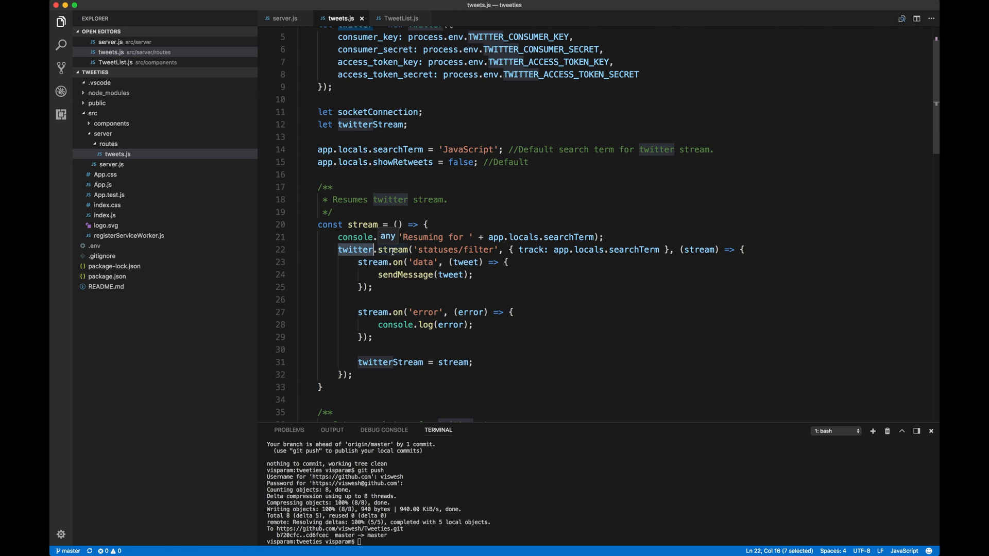
text(log)
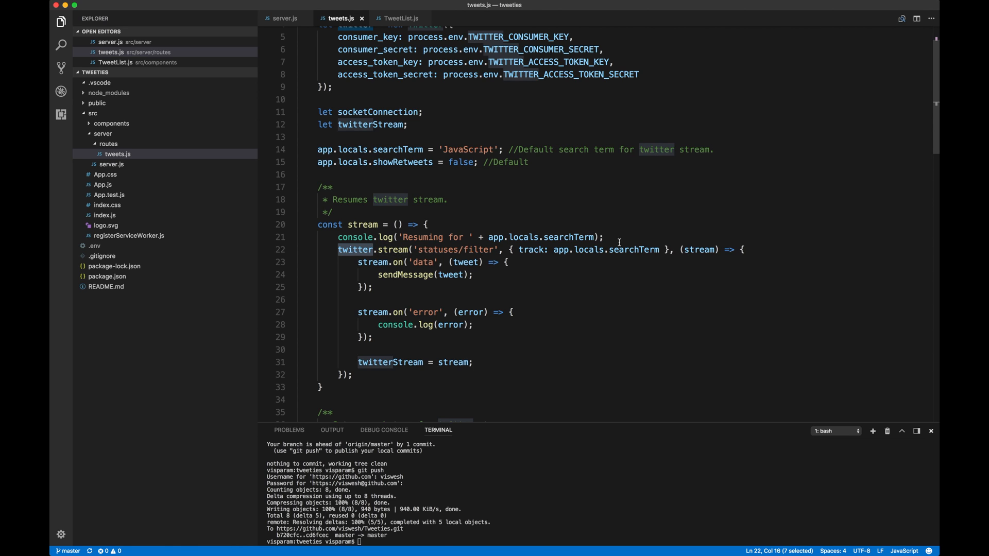
double_click(634, 250)
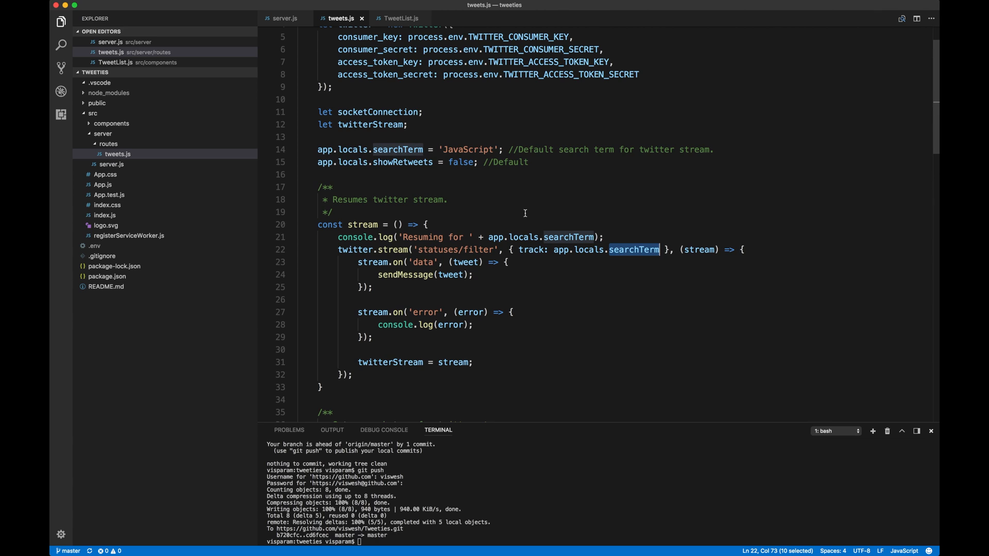
mouse_move(554, 252)
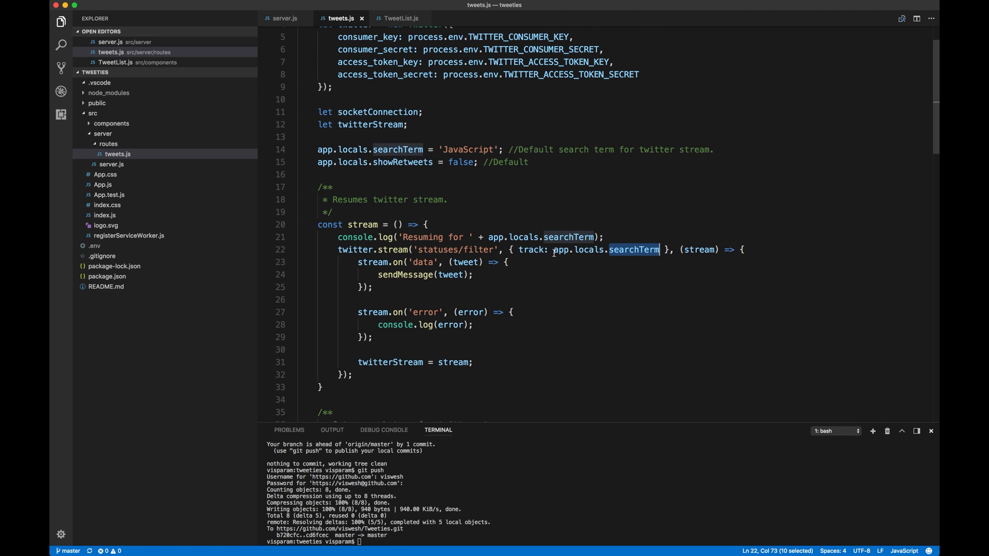
mouse_move(429, 268)
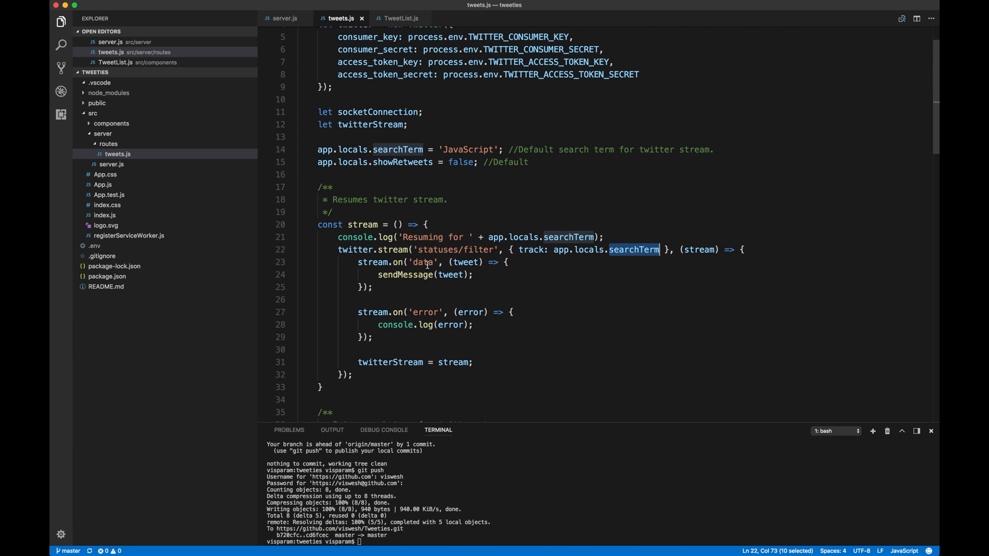
mouse_move(404, 274)
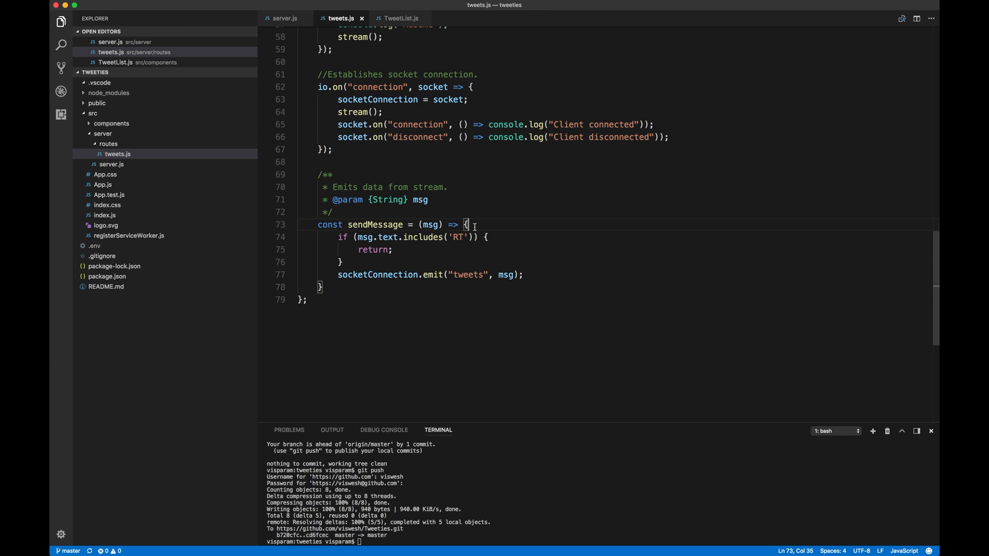
- Highlight socketConnection, tweets and msg in sendMessage, then collapse the server folder
double_click(376, 274)
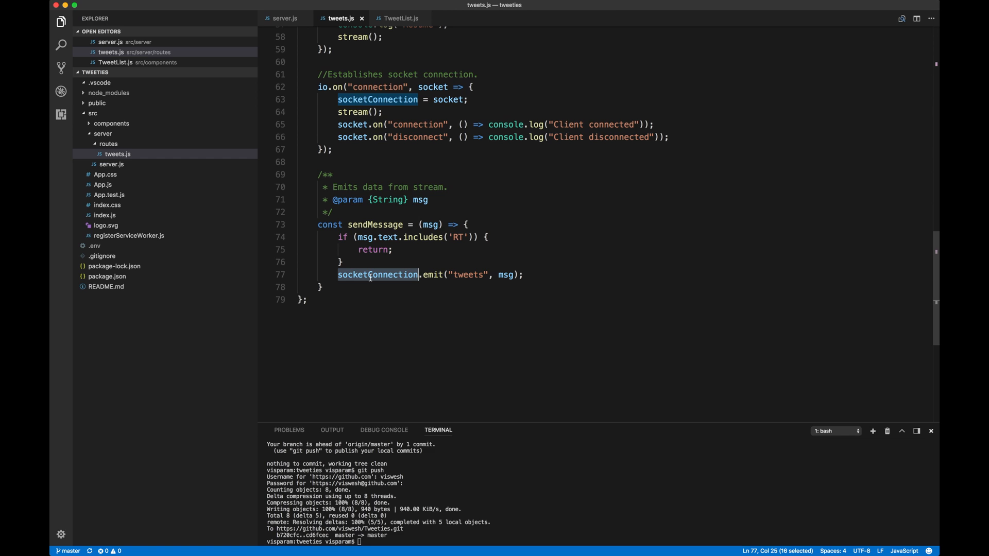
double_click(467, 274)
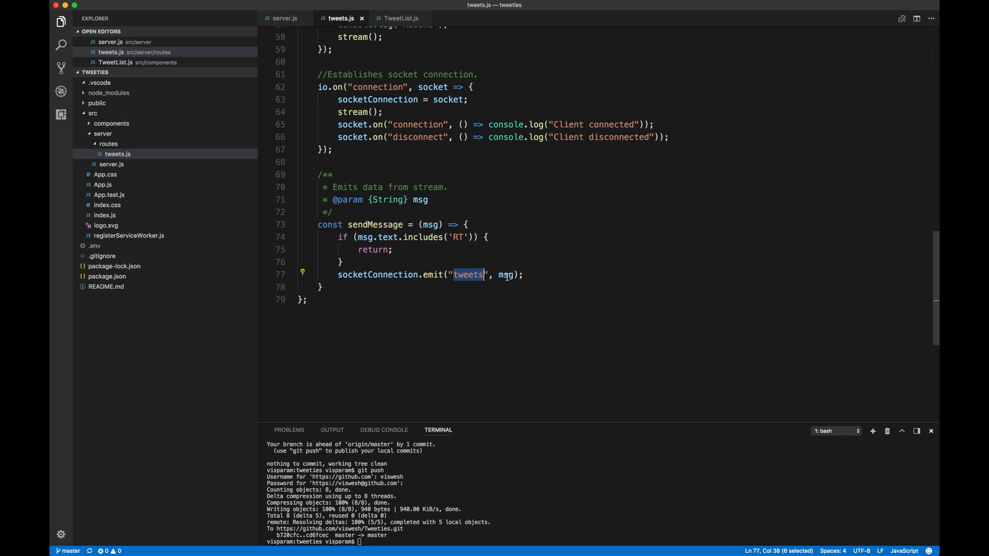
double_click(505, 275)
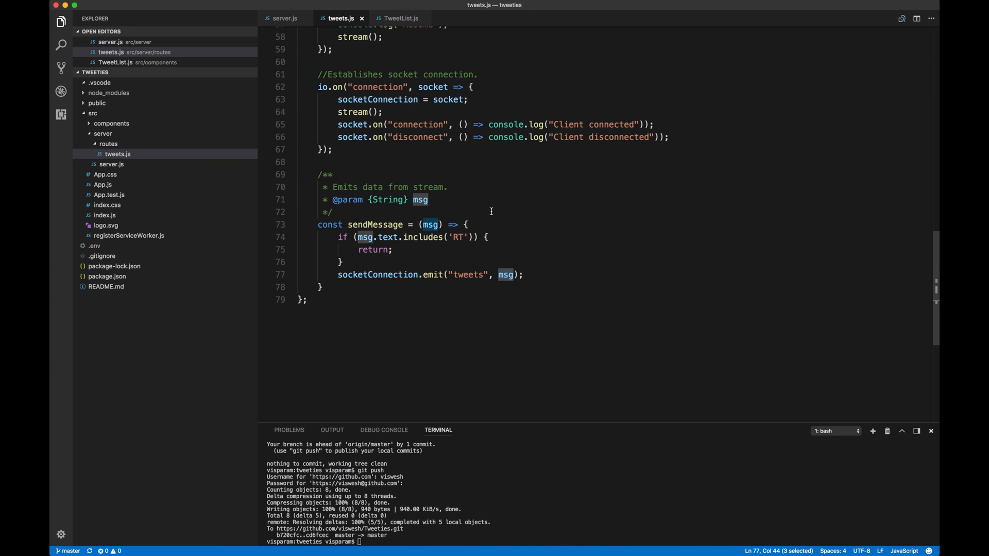
click(102, 133)
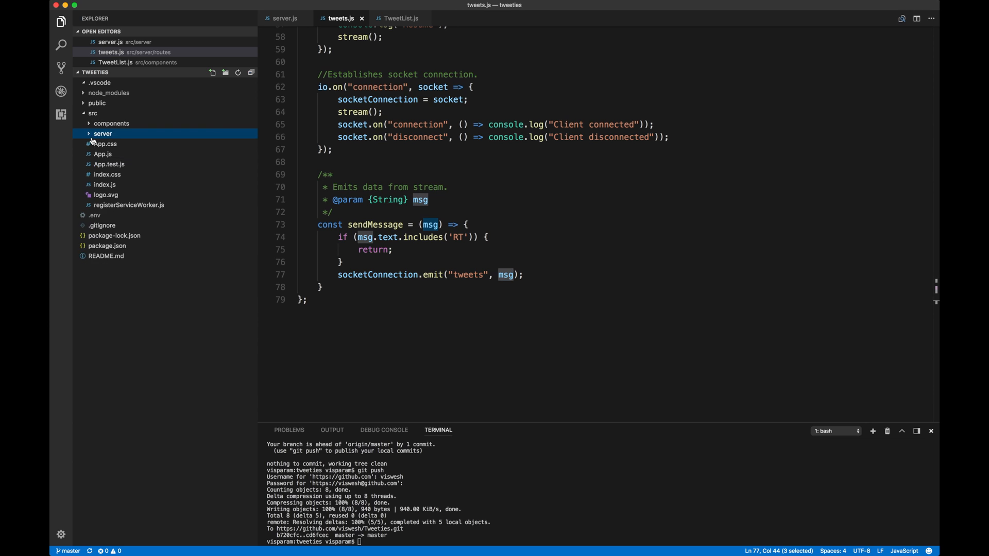
- View App.js rendering TweetList, then switch to TweetList.js's componentDidMount listener
click(103, 154)
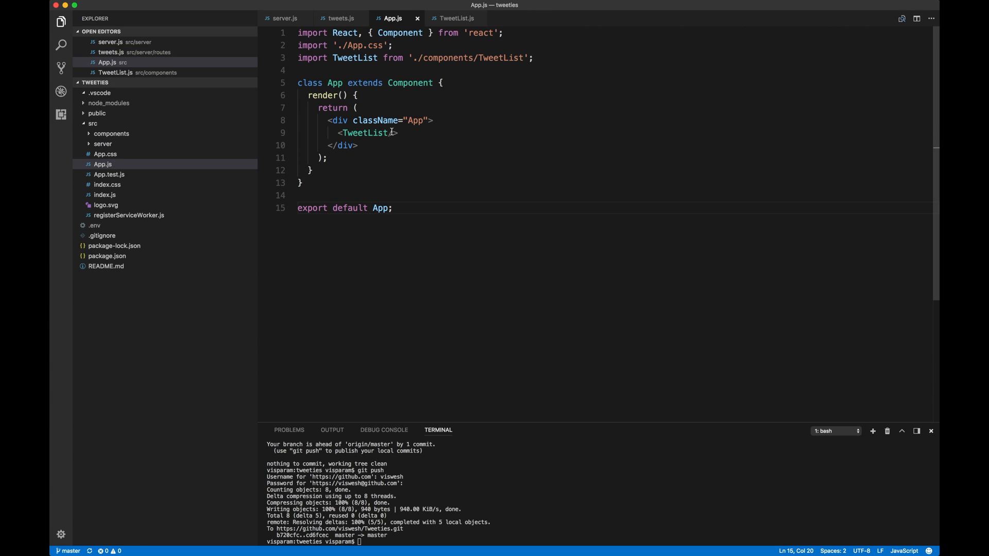
click(356, 95)
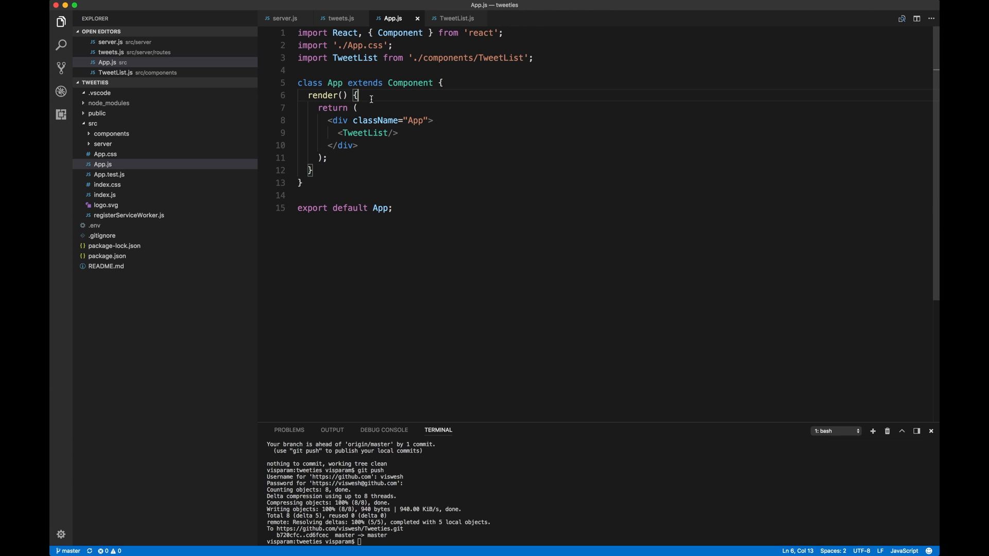
mouse_move(365, 132)
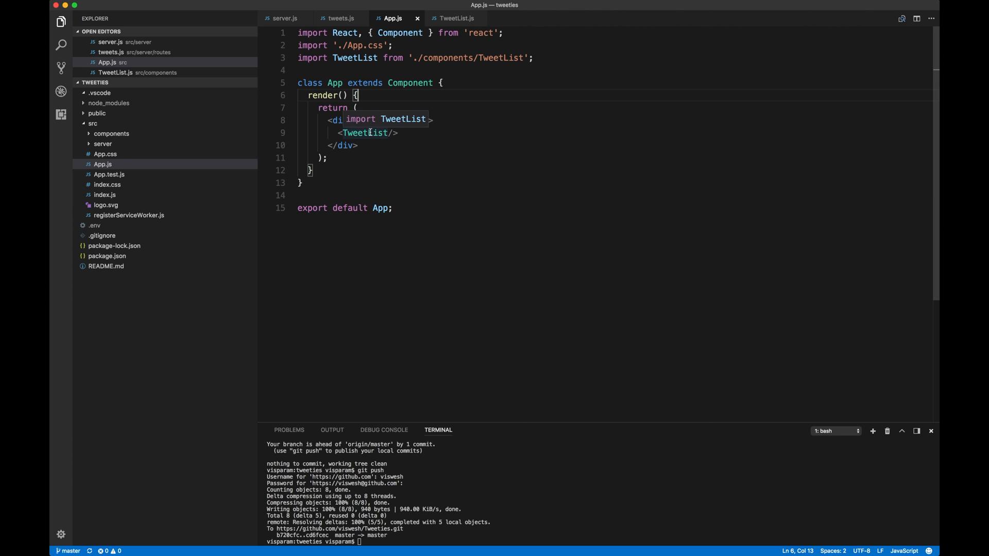
click(455, 17)
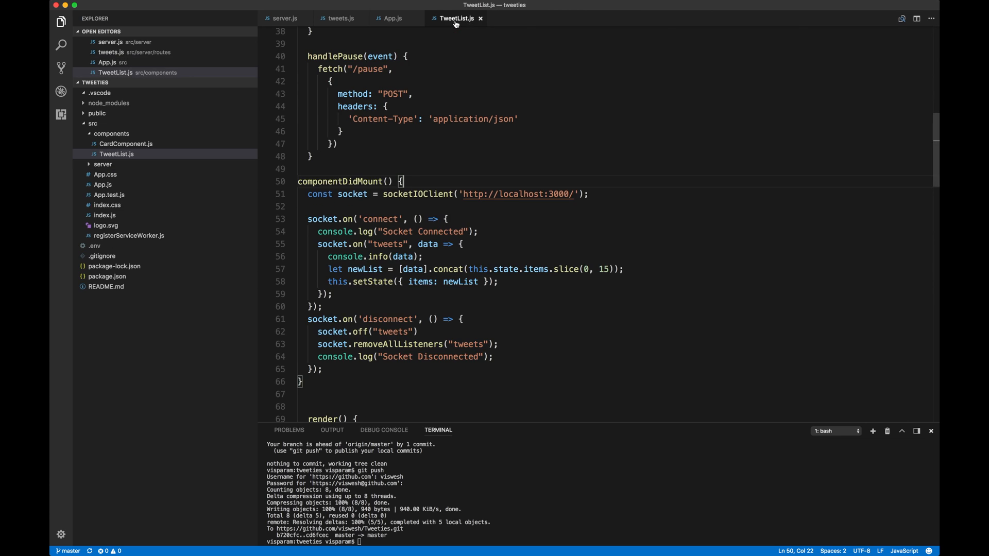
mouse_move(483, 44)
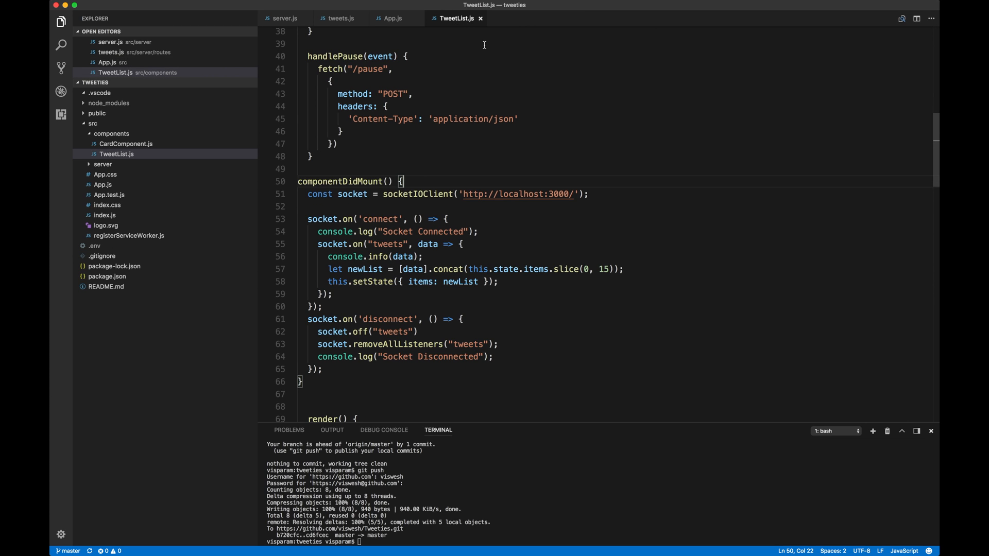
scroll(up, 3)
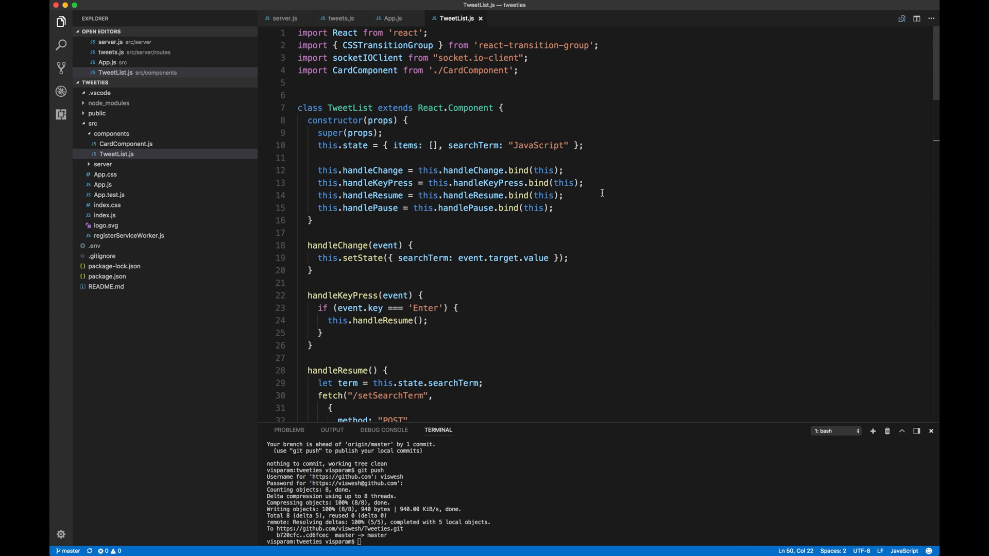
click(500, 107)
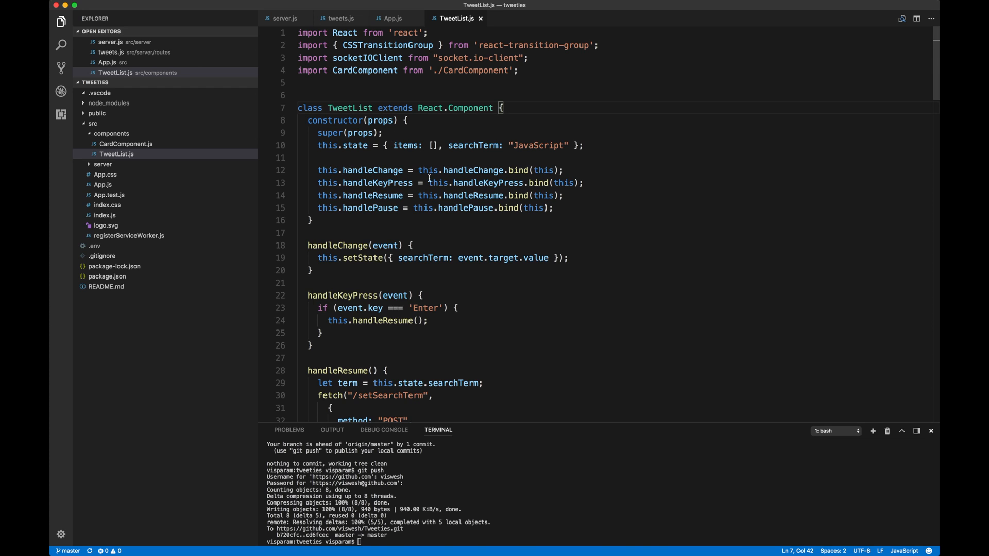
mouse_move(664, 211)
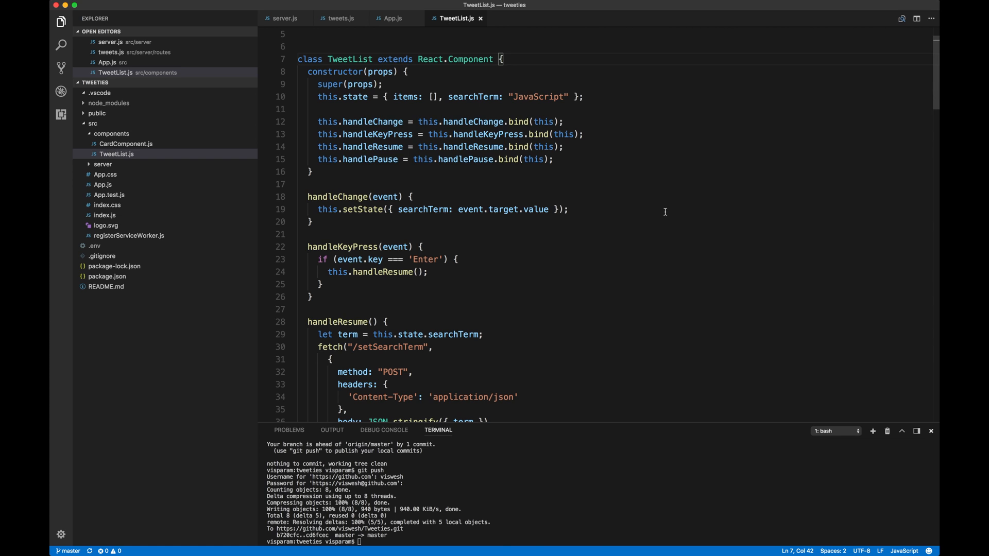
scroll(down, 3)
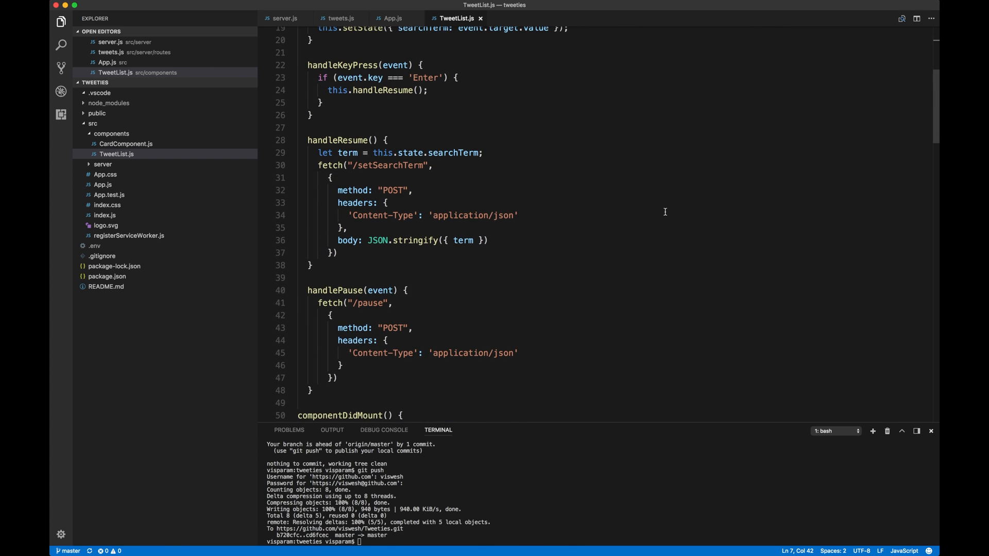
scroll(down, 3)
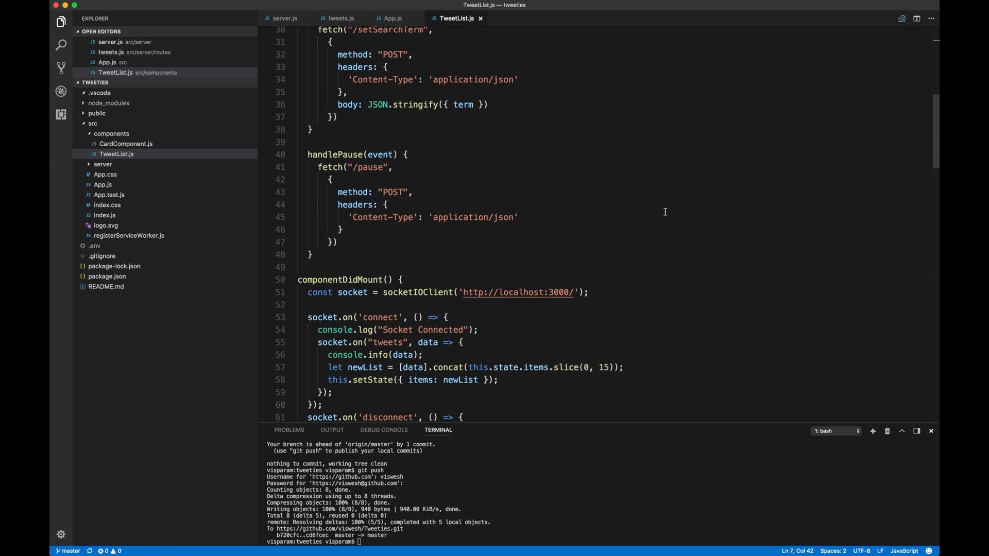
scroll(down, 3)
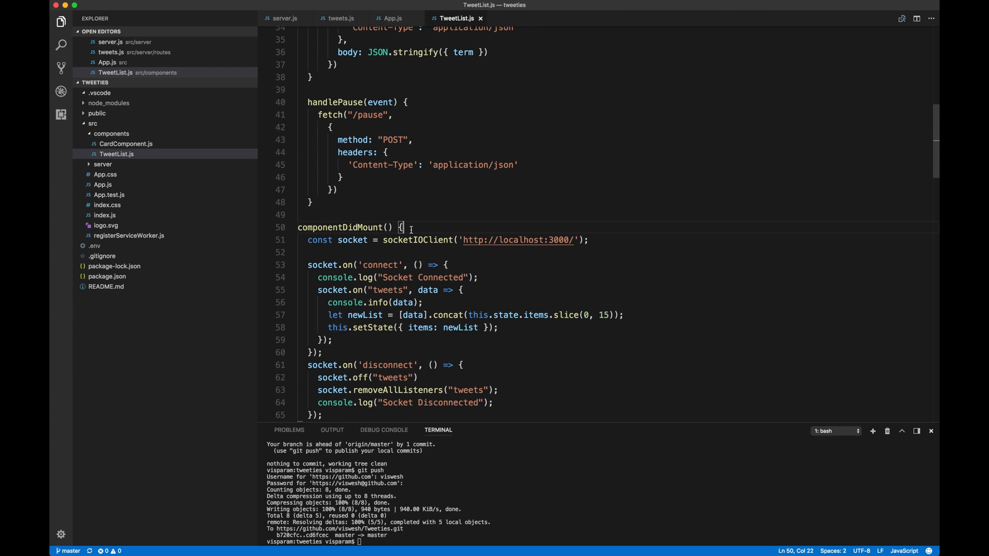
scroll(down, 3)
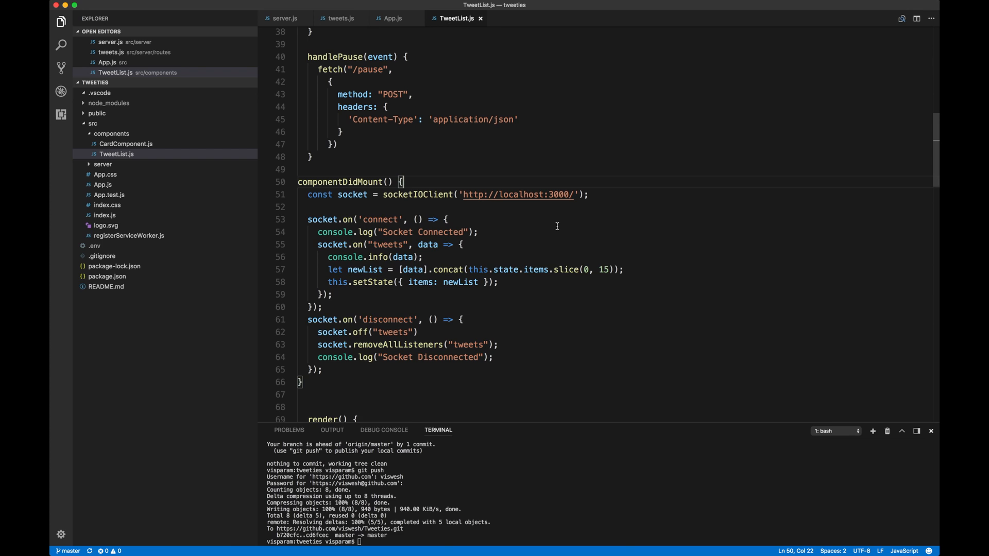
mouse_move(363, 196)
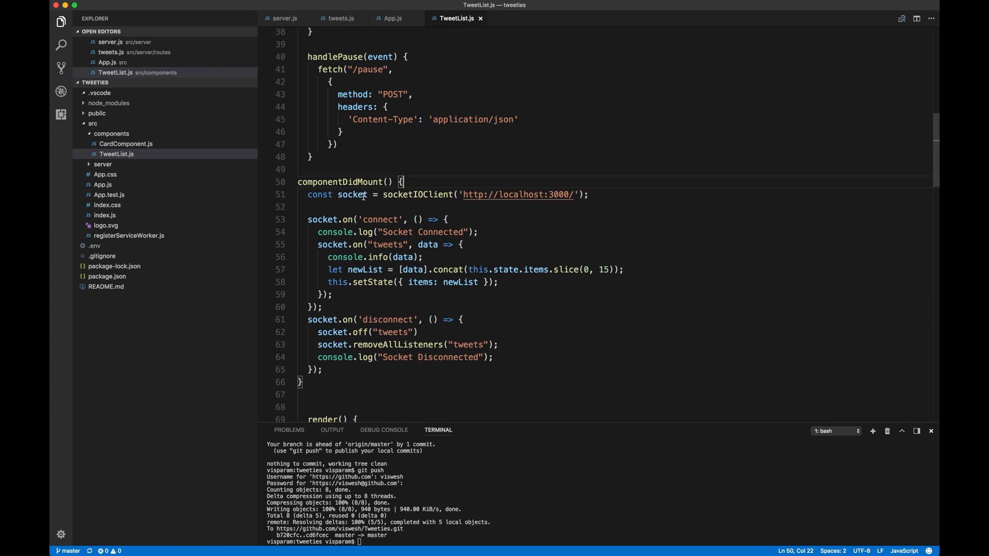
double_click(352, 195)
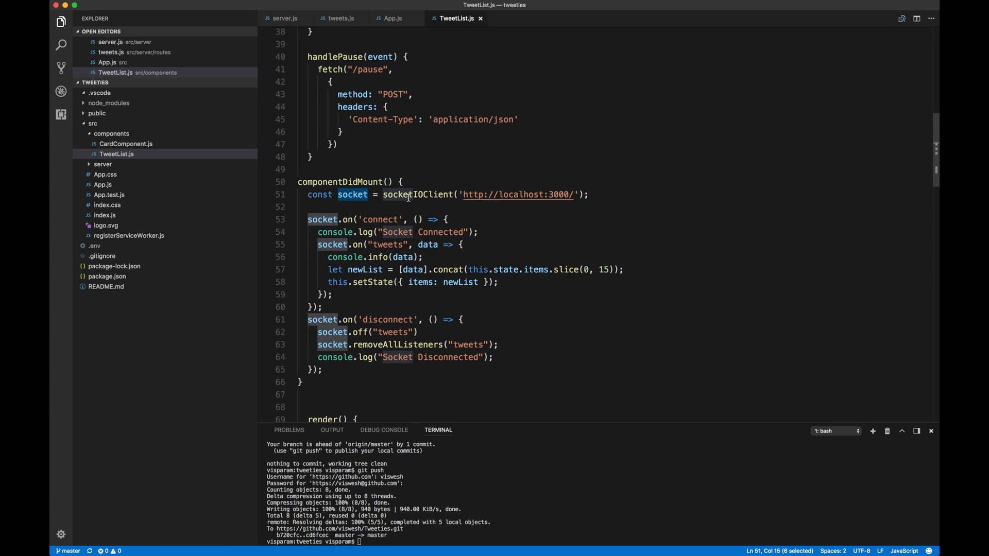
double_click(417, 194)
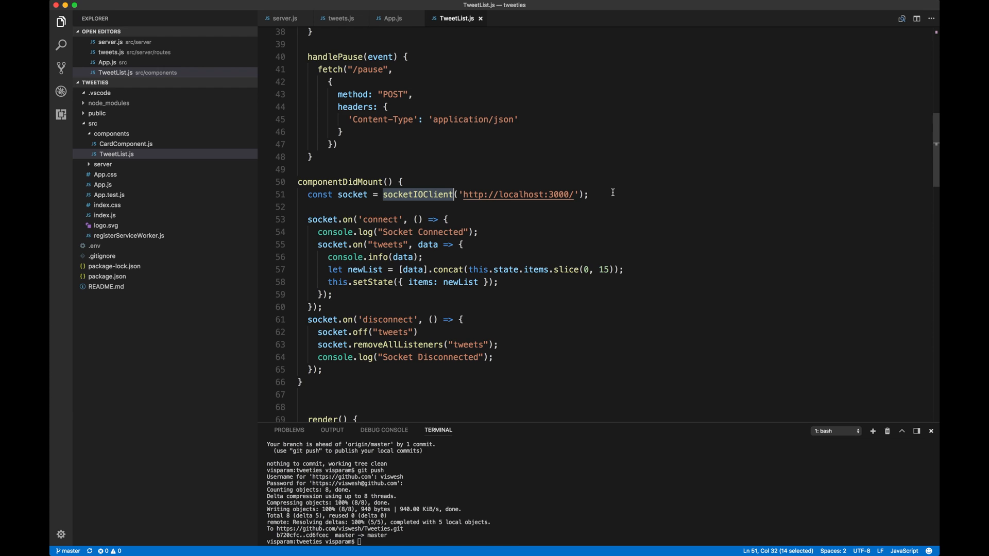
mouse_move(470, 203)
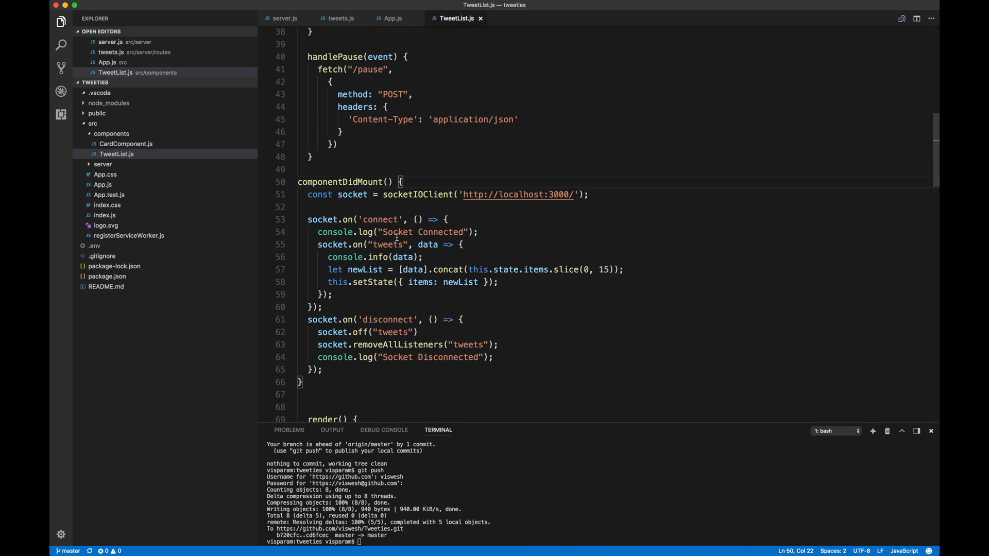
double_click(388, 244)
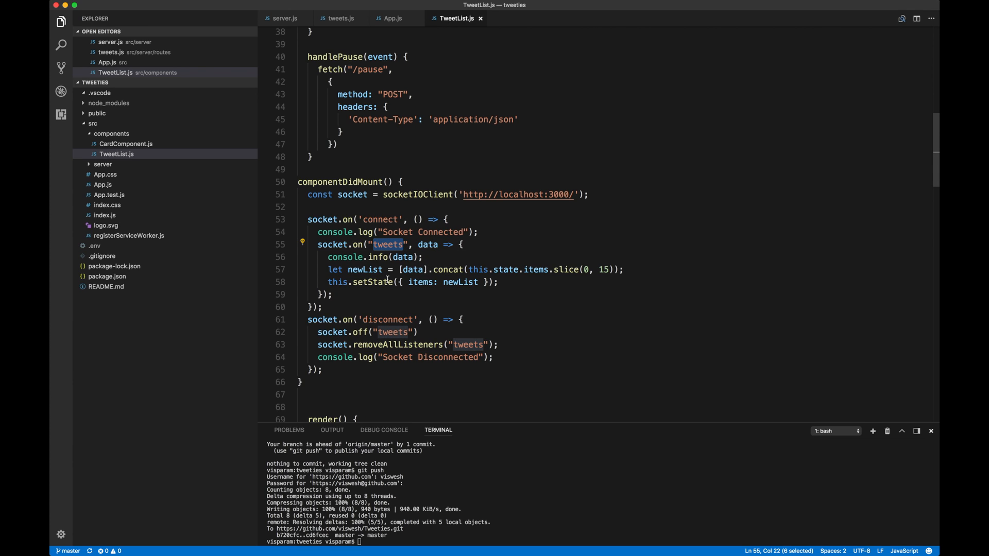
mouse_move(543, 308)
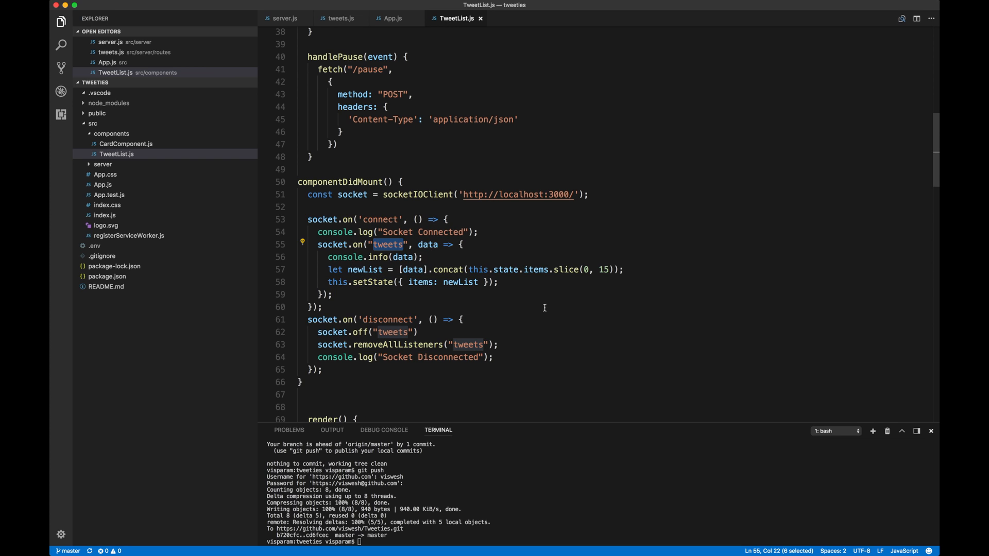
mouse_move(382, 292)
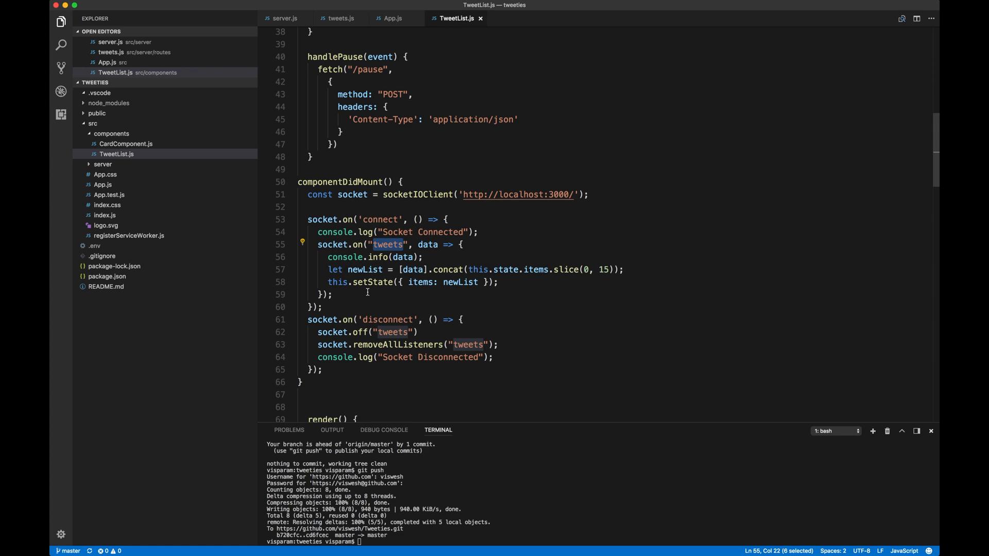
mouse_move(554, 494)
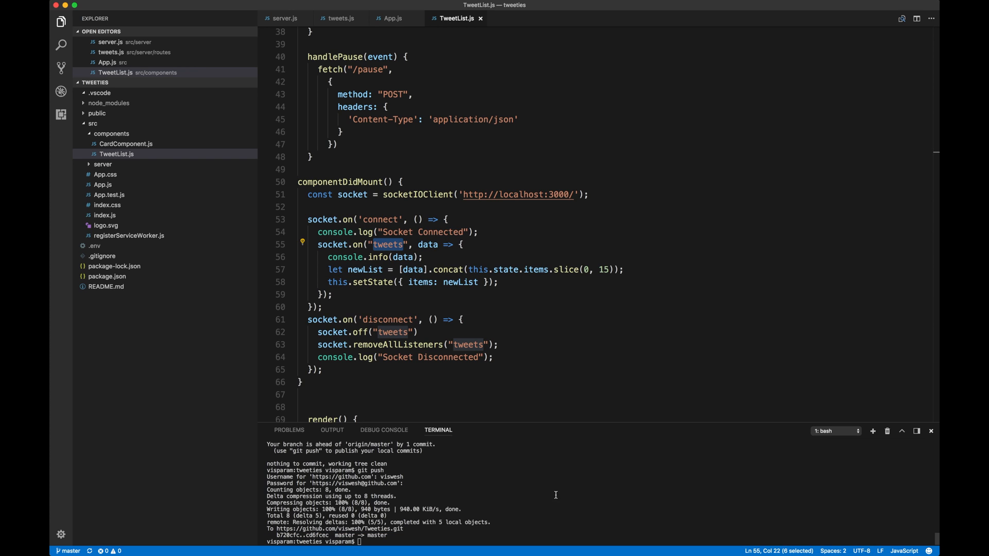
- Run npm start for the React app and node server.js in the bash terminal
text(npm start)
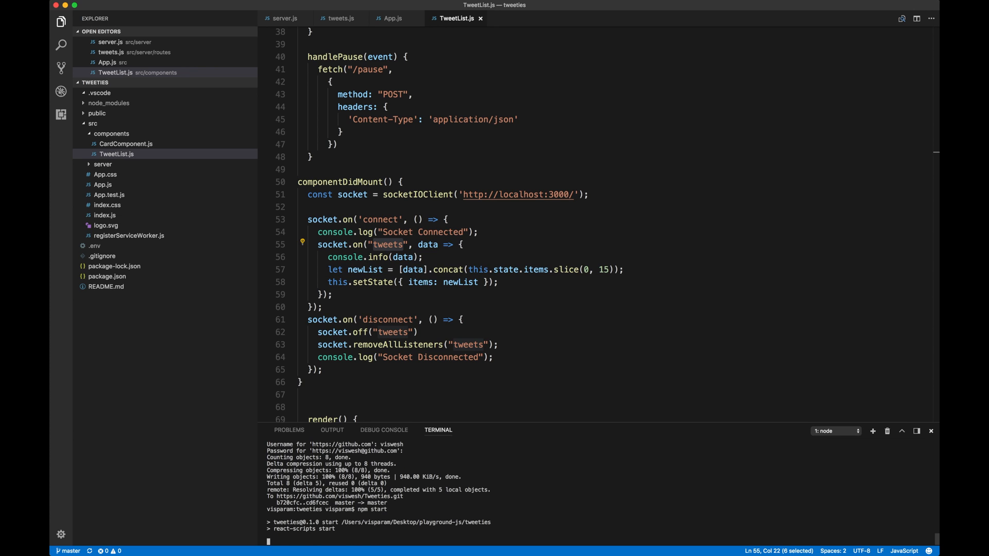
click(834, 431)
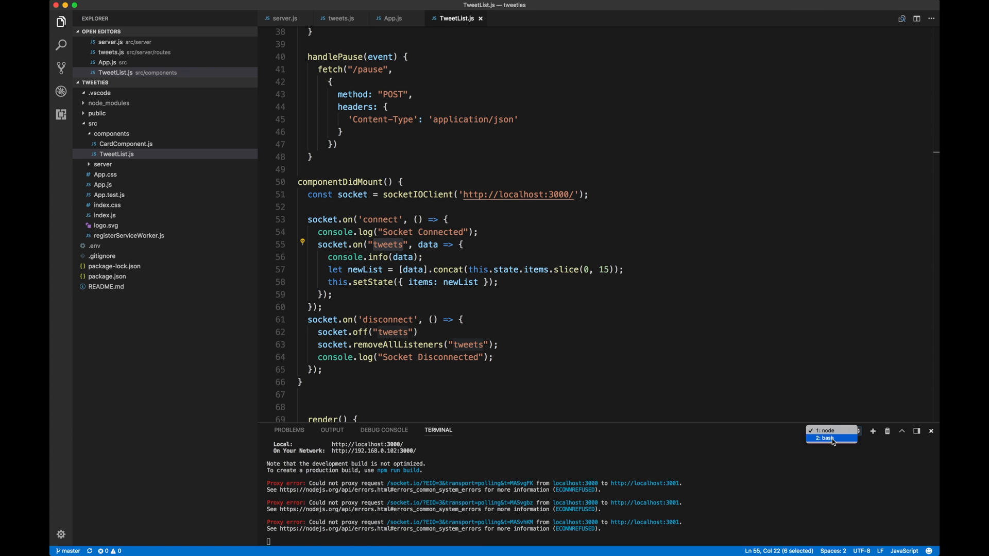
click(826, 438)
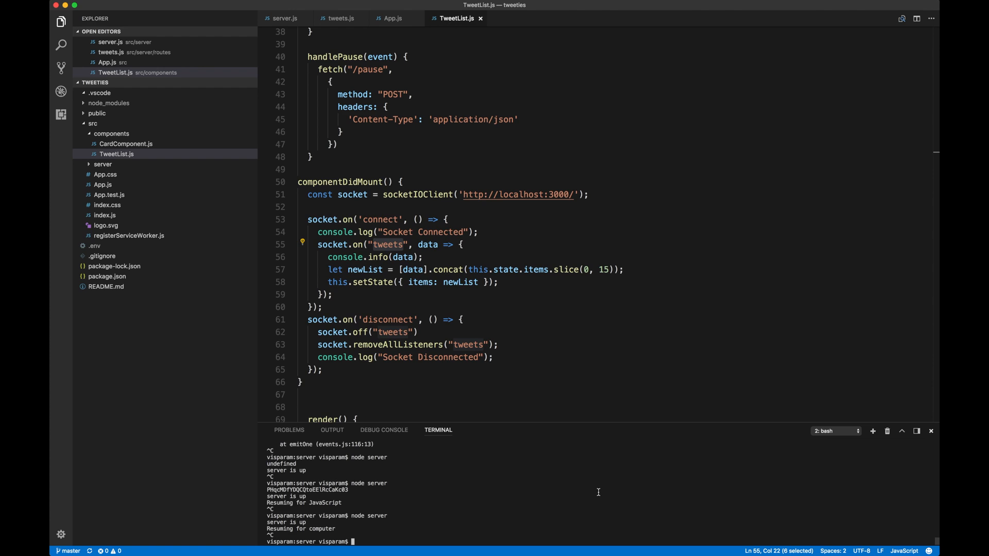
text(node server.js)
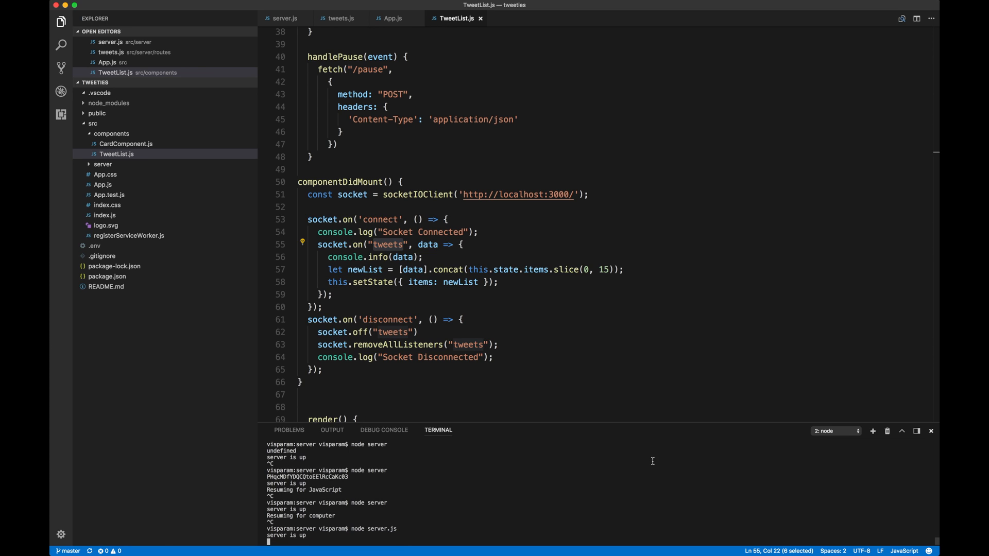
scroll(down, 3)
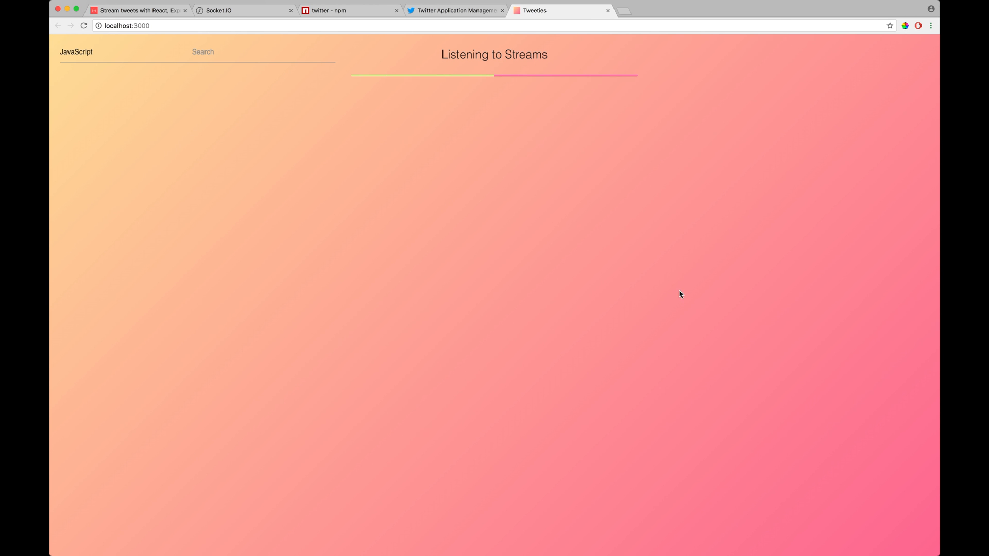
mouse_move(709, 226)
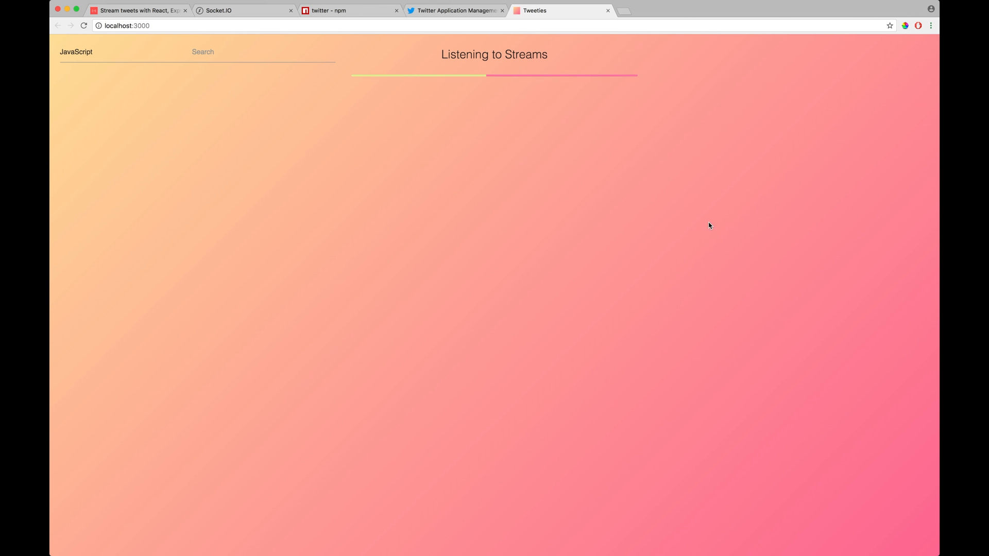
- Open Chrome developer tools showing Socket Connected and preview Tweeties at iPhone 6/7/8 size
key(F12)
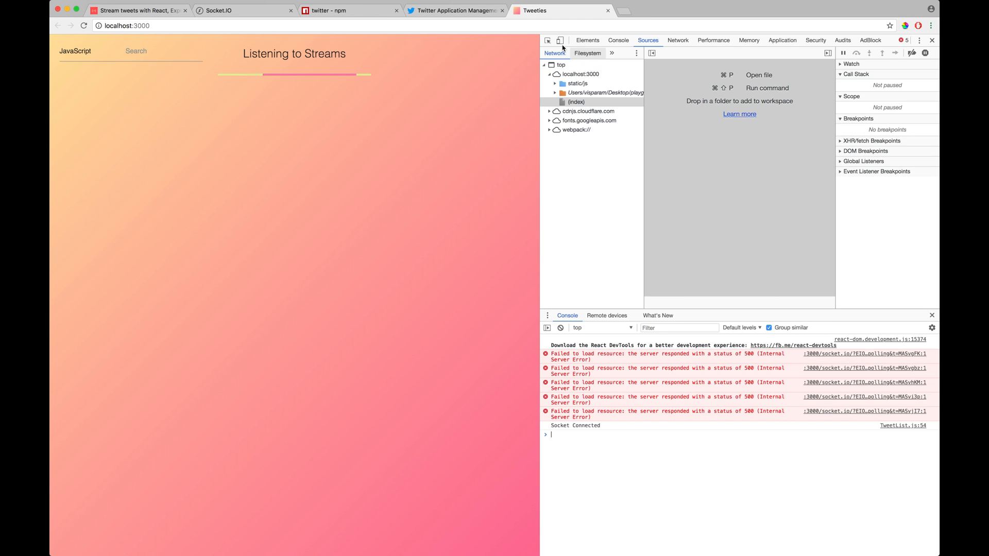
click(559, 39)
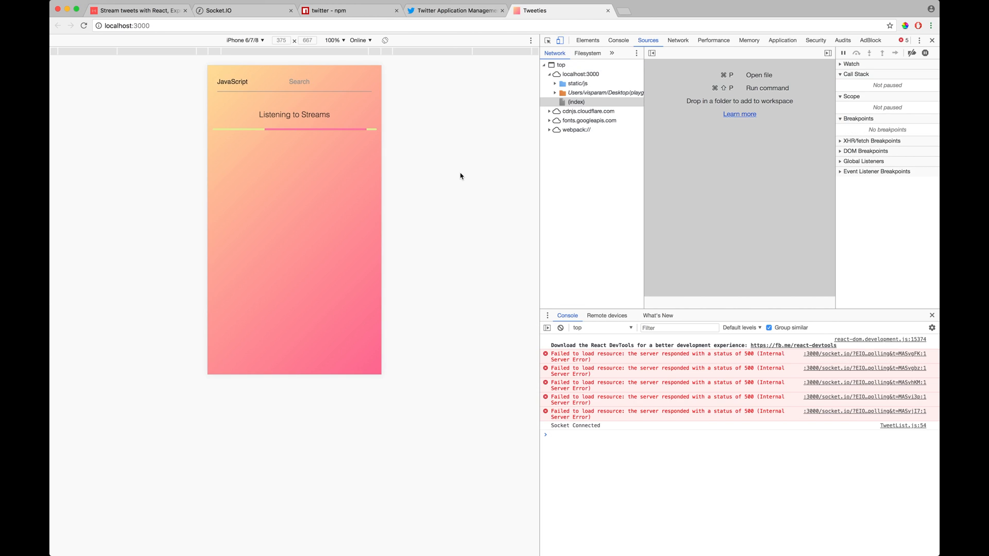